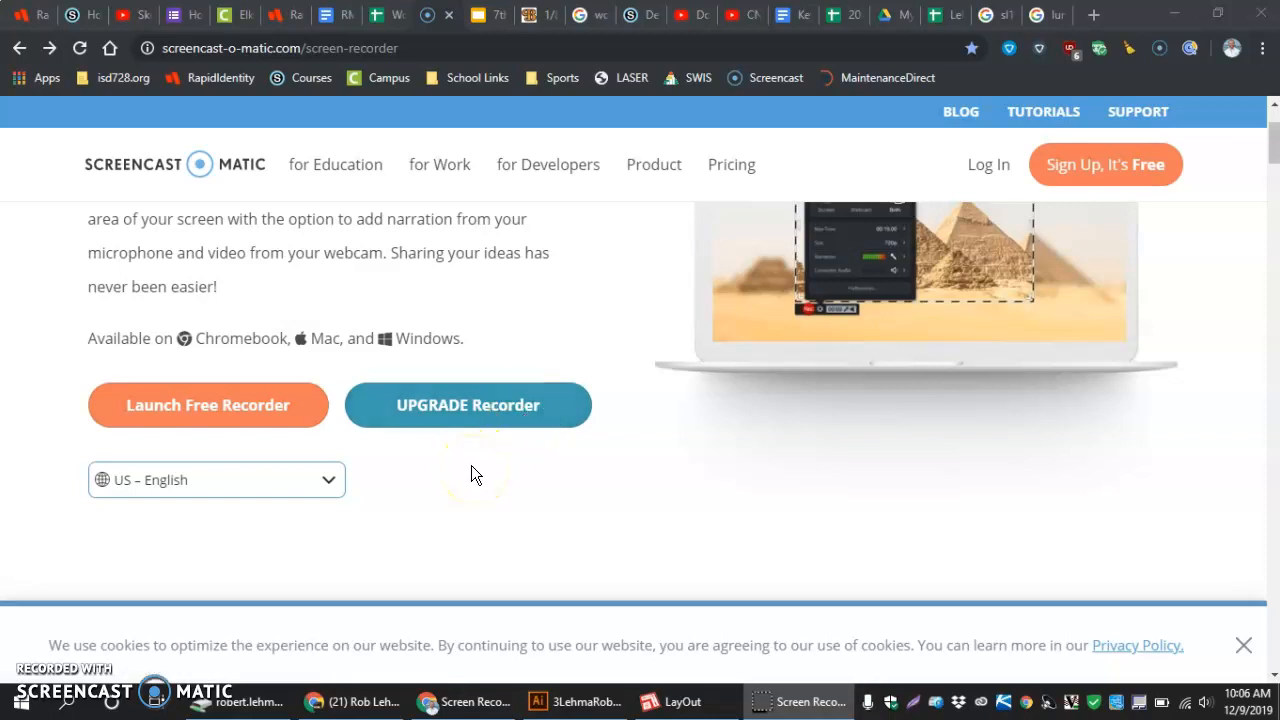
mouse_move(473, 478)
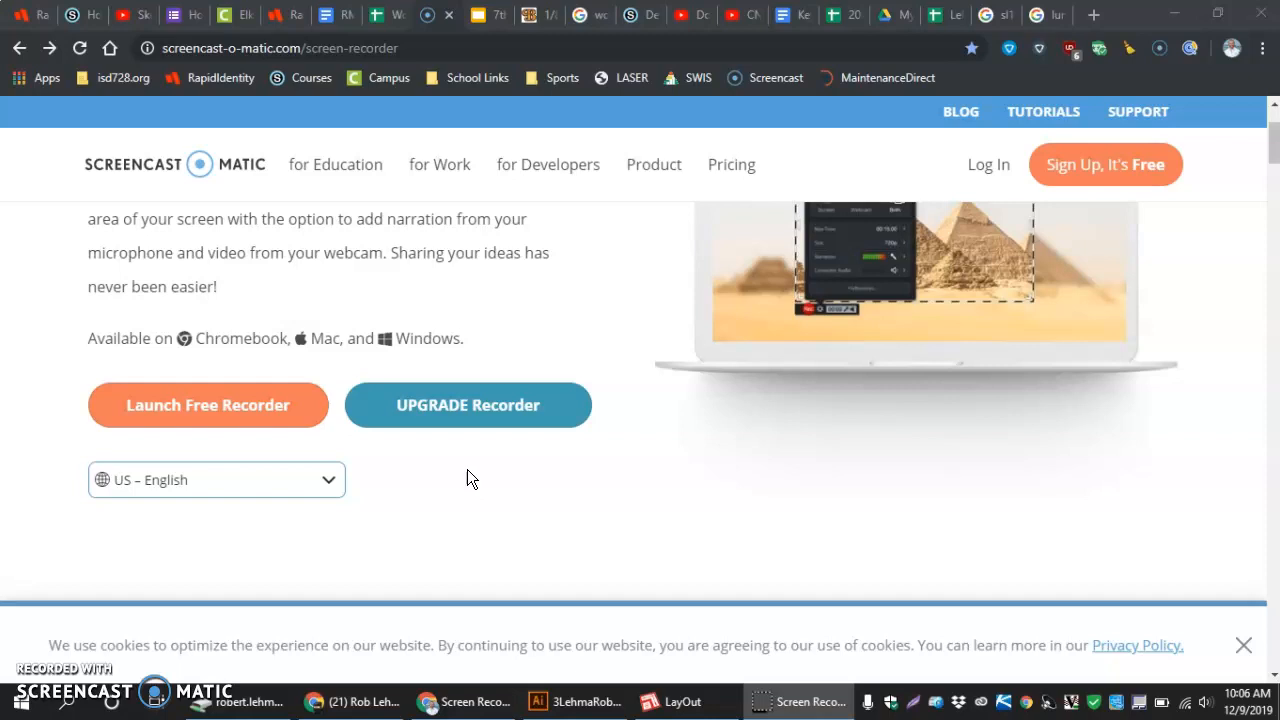
- In a new Chrome tab, search 'circular saw blade black and white png no background'
click(435, 481)
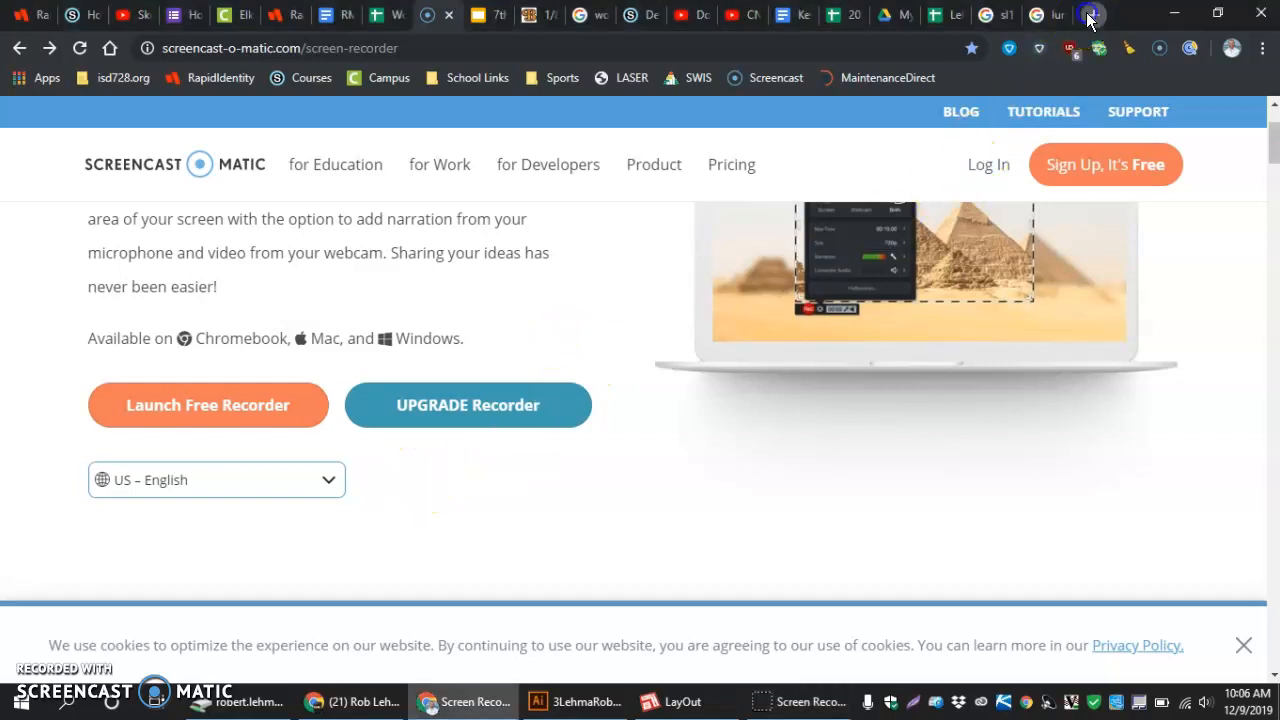
click(1092, 14)
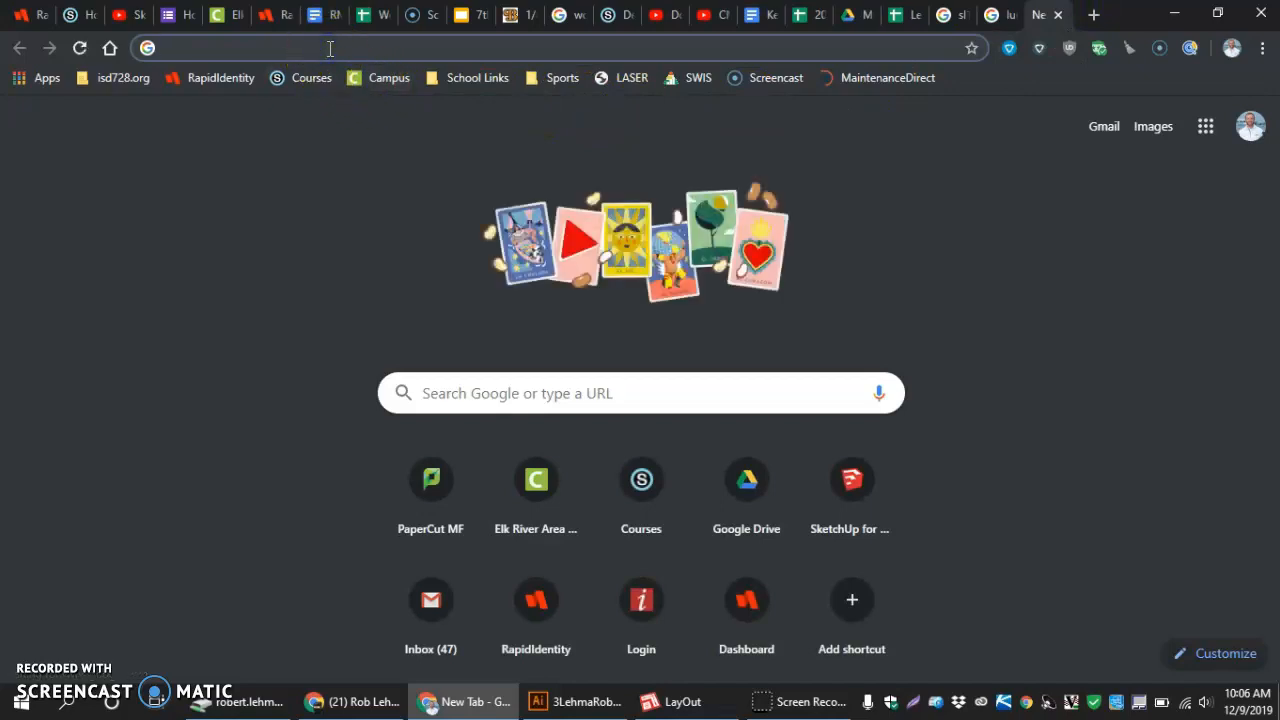
text(circ)
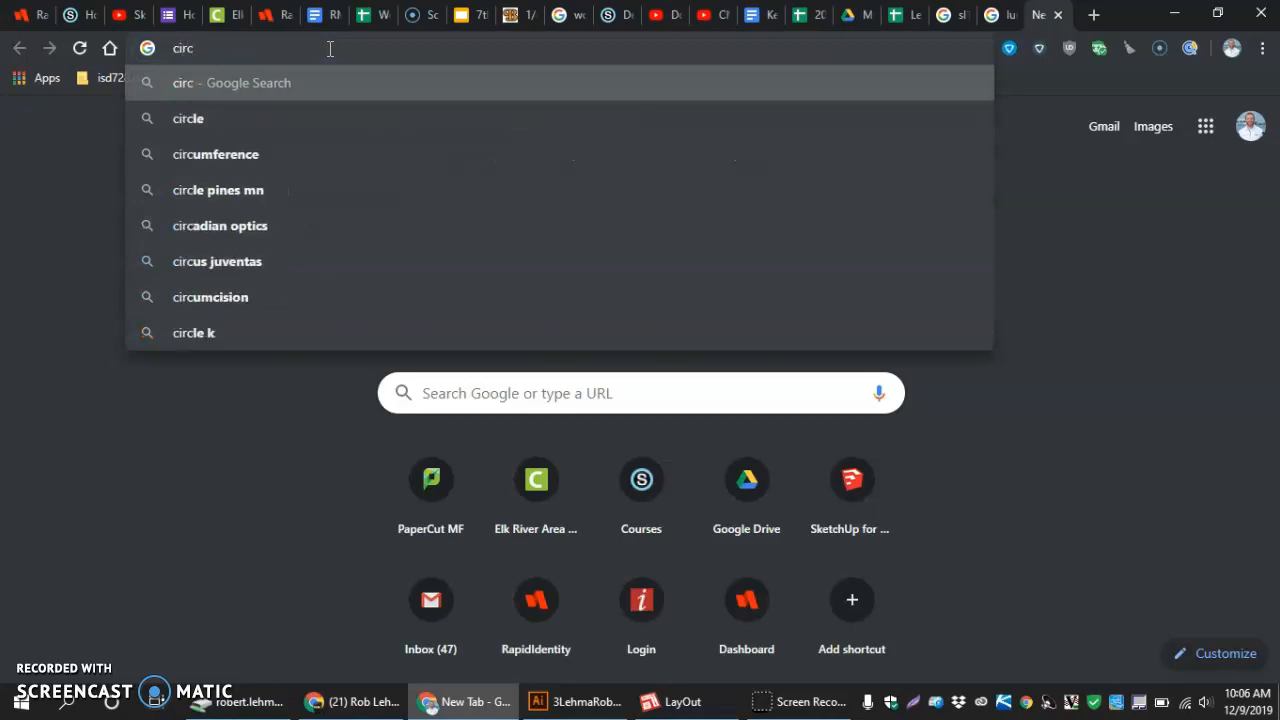
text(ular)
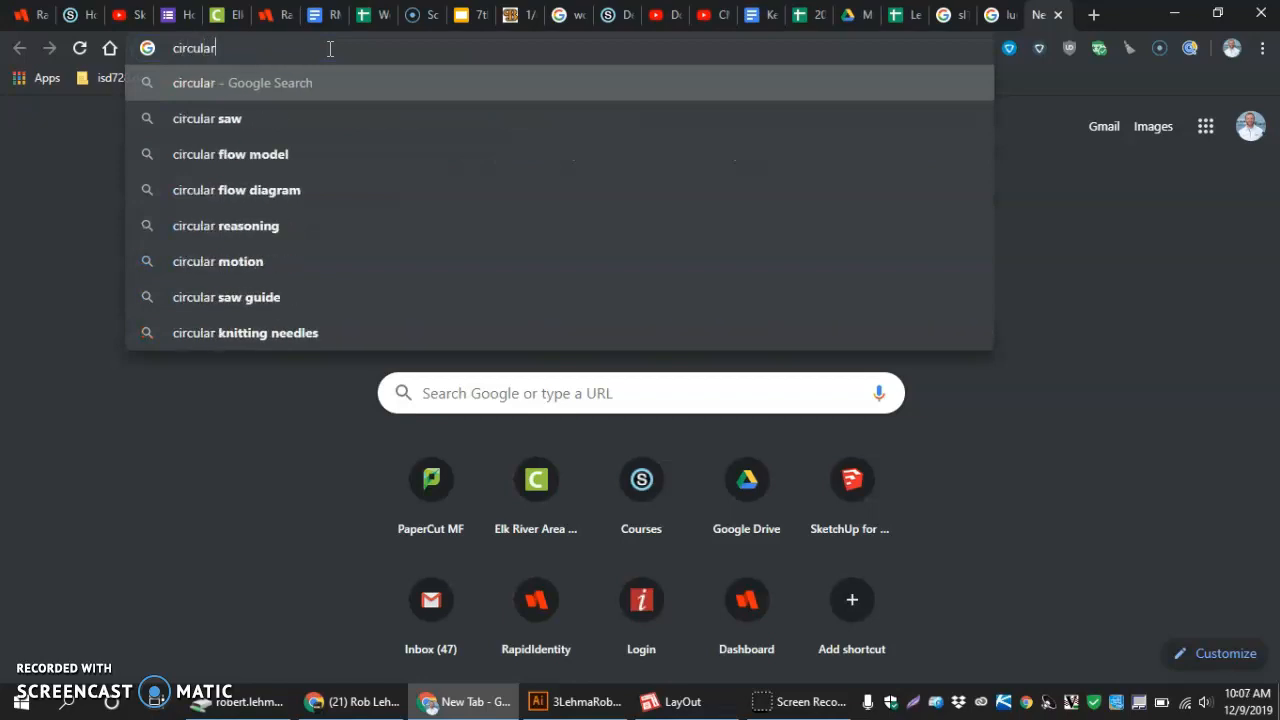
text(saw blade black and white)
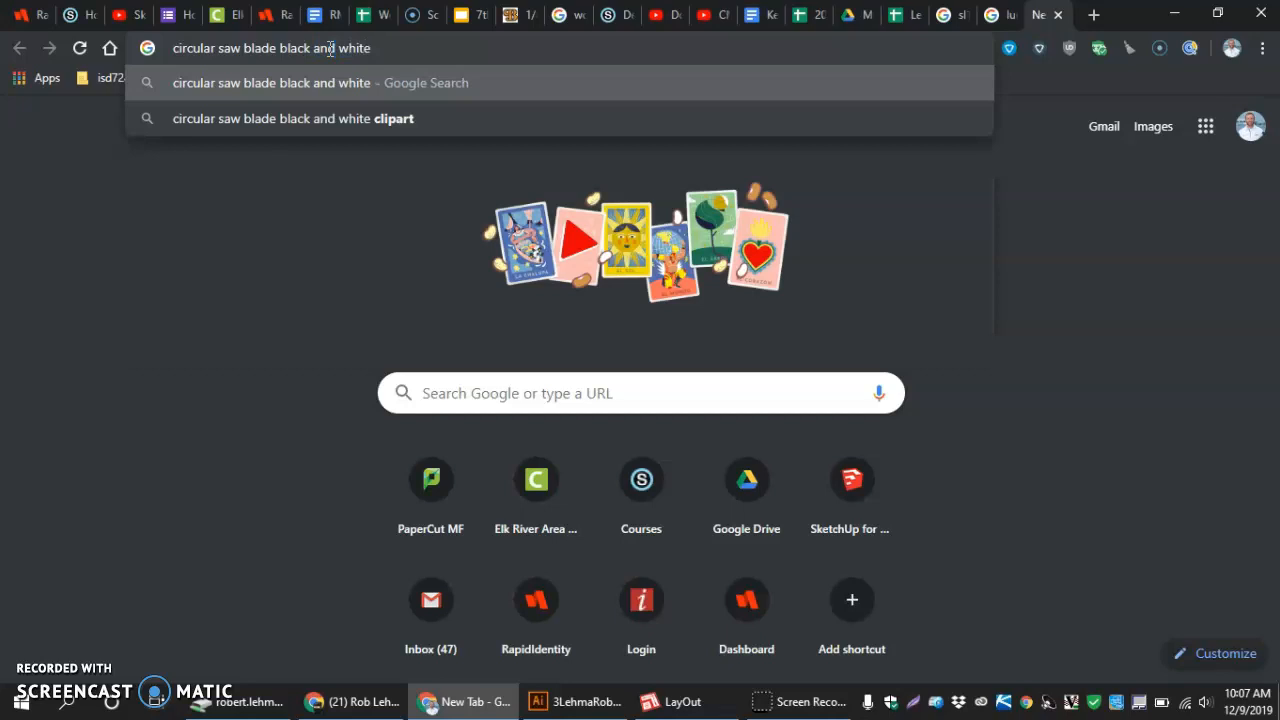
text(no)
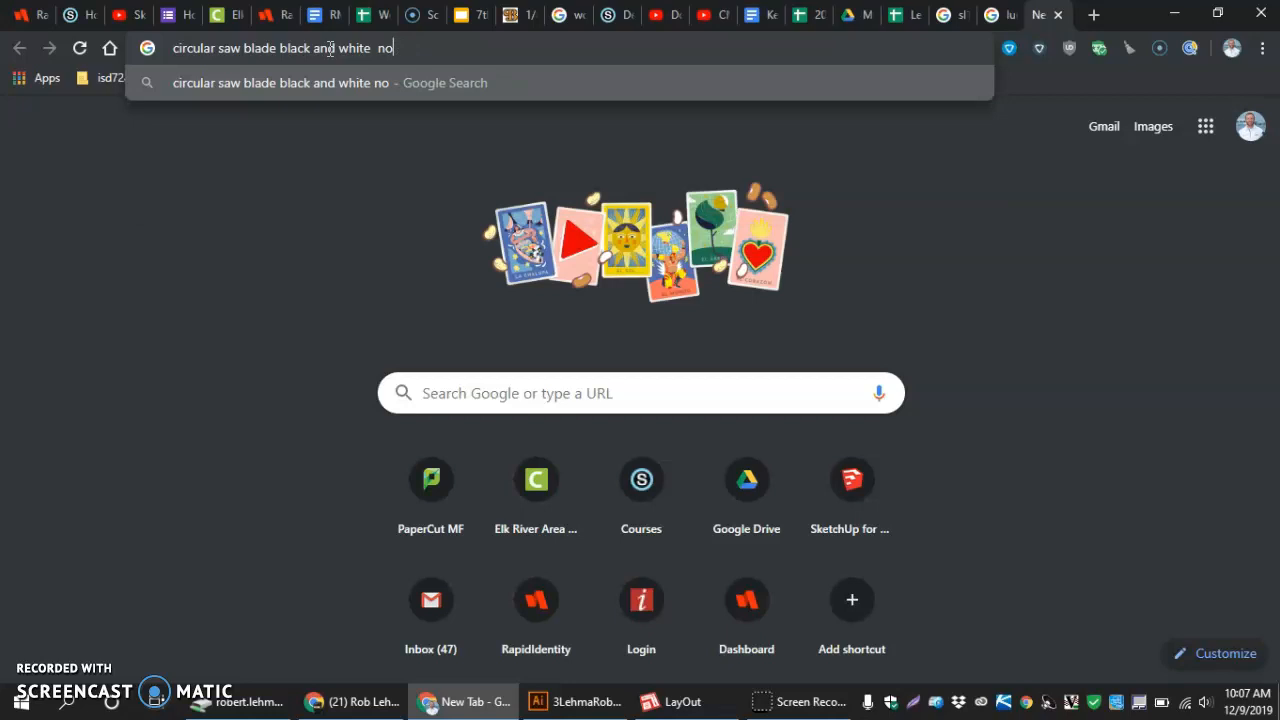
text(png)
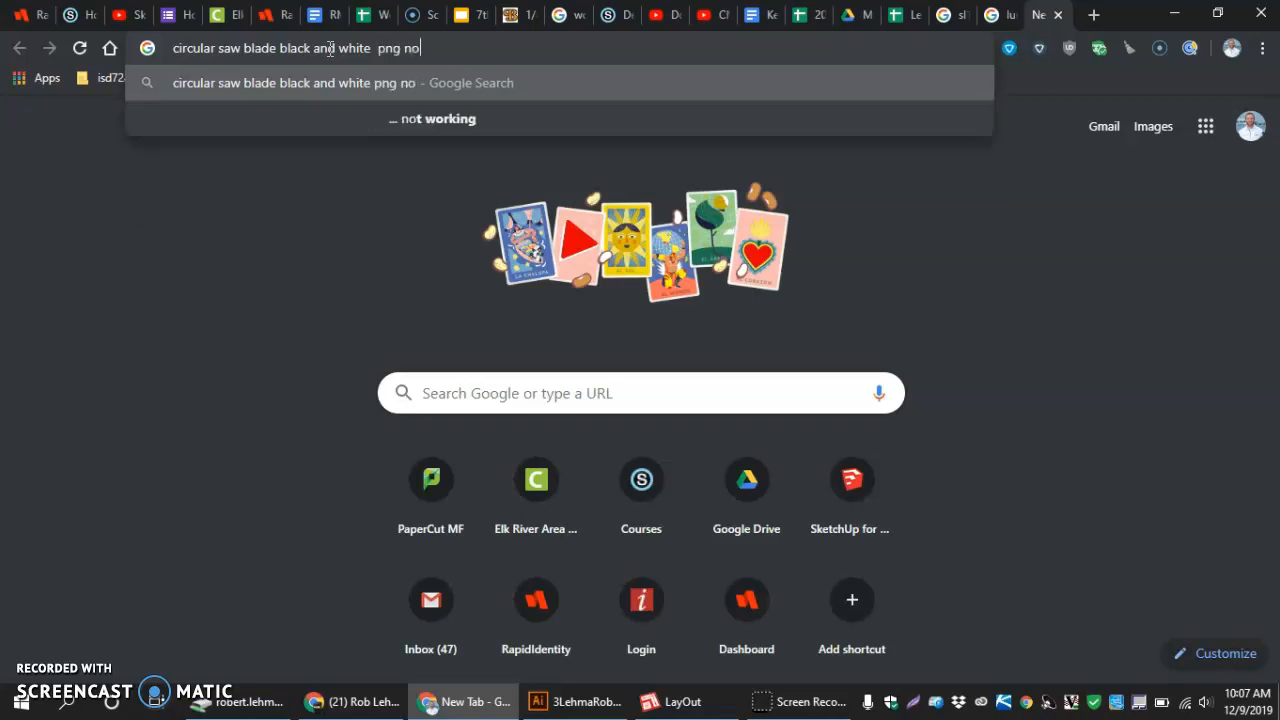
text(background)
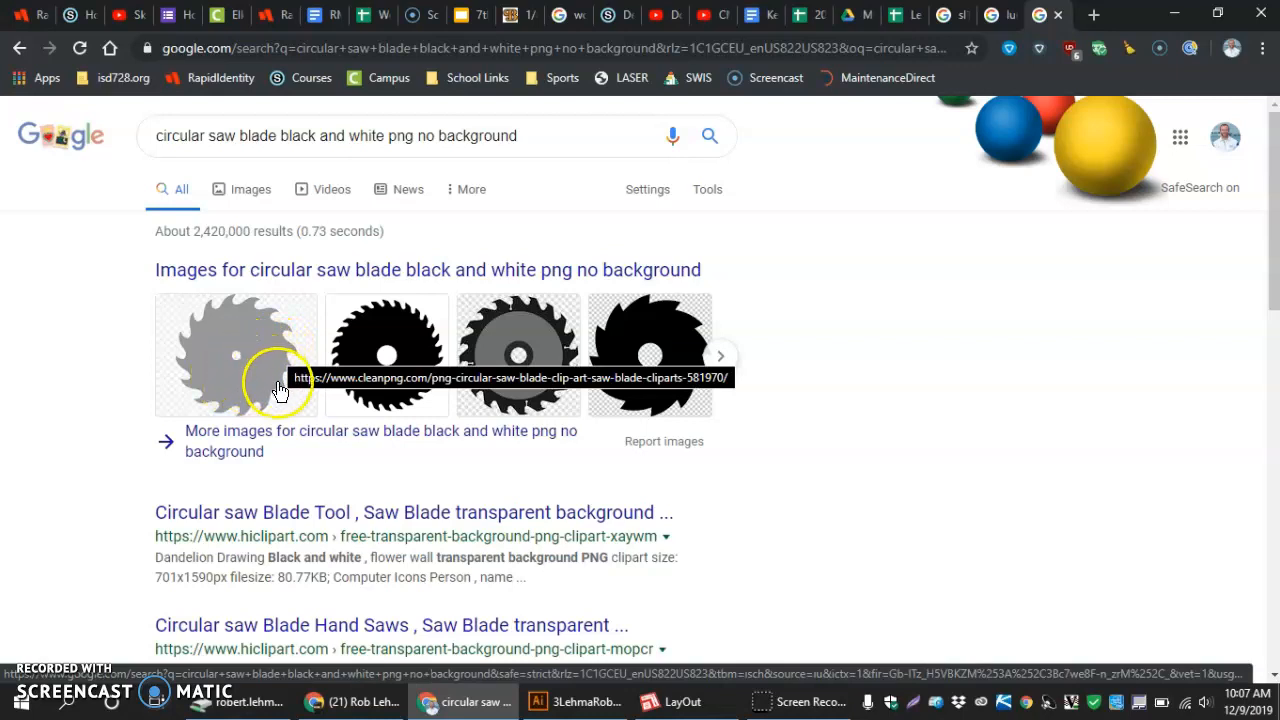
- Switch to image results and preview the black 800×800 PNGGuru blade with small holes
click(250, 189)
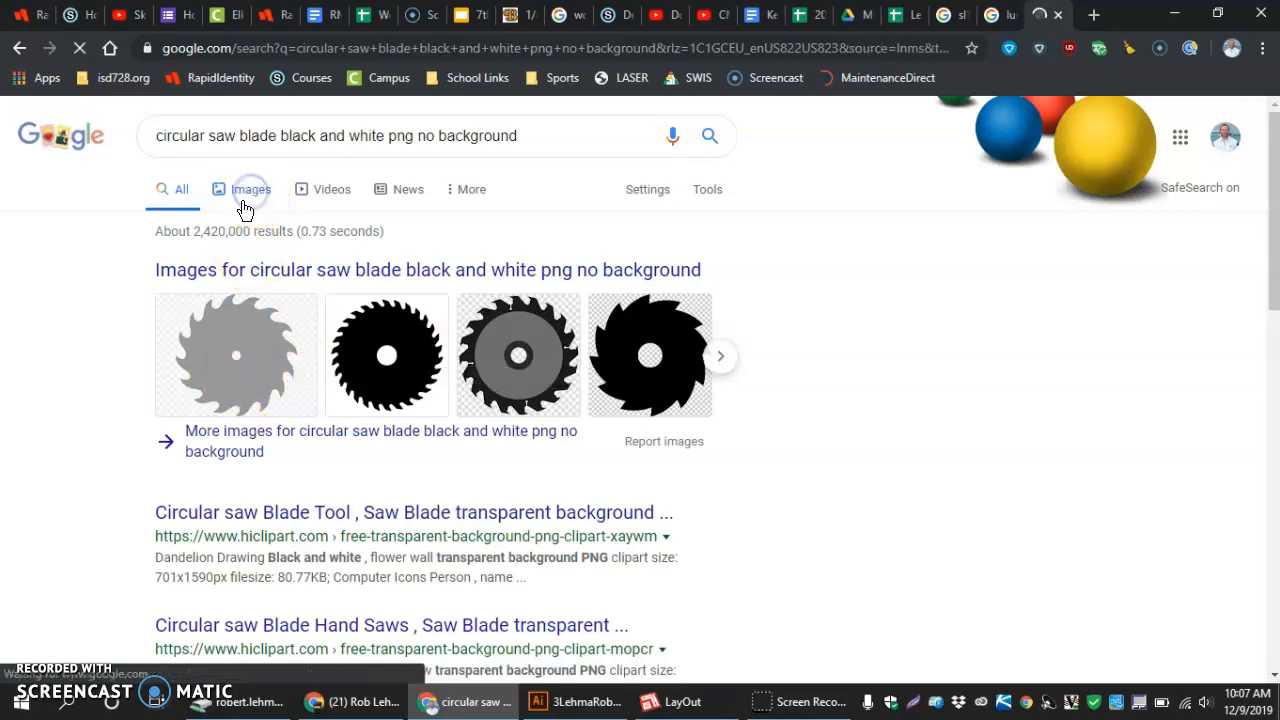
click(250, 189)
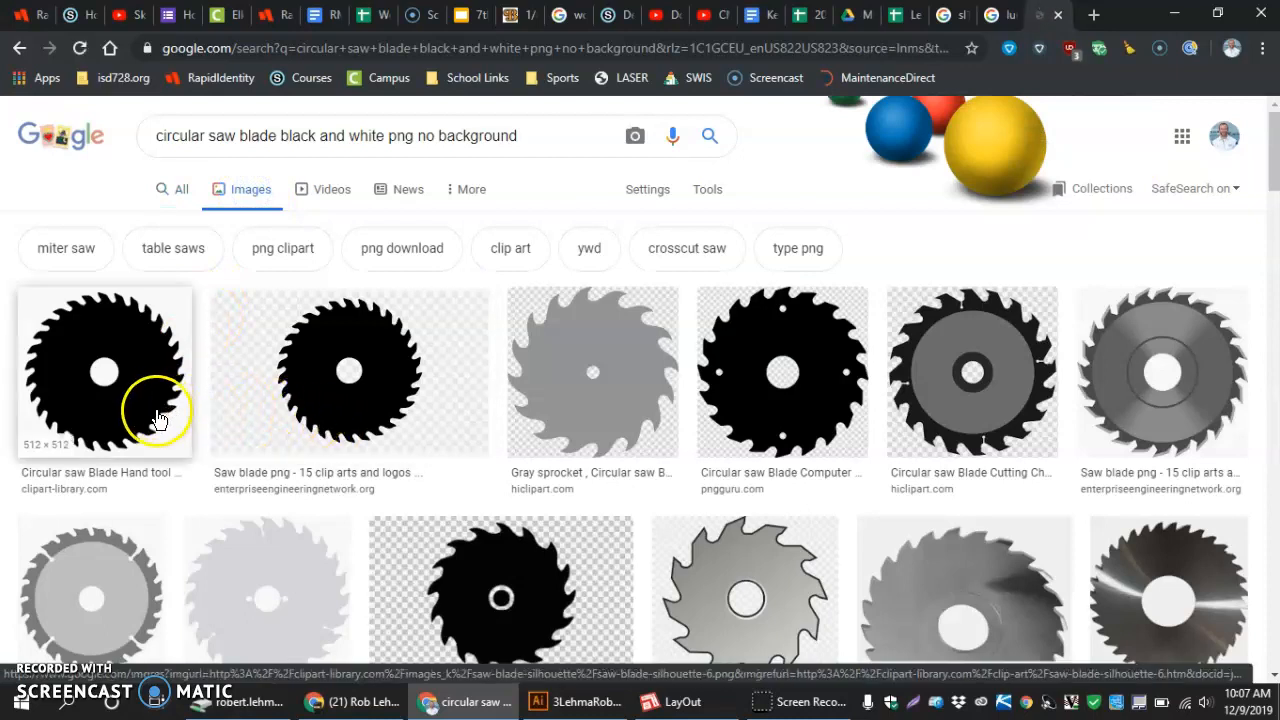
mouse_move(393, 425)
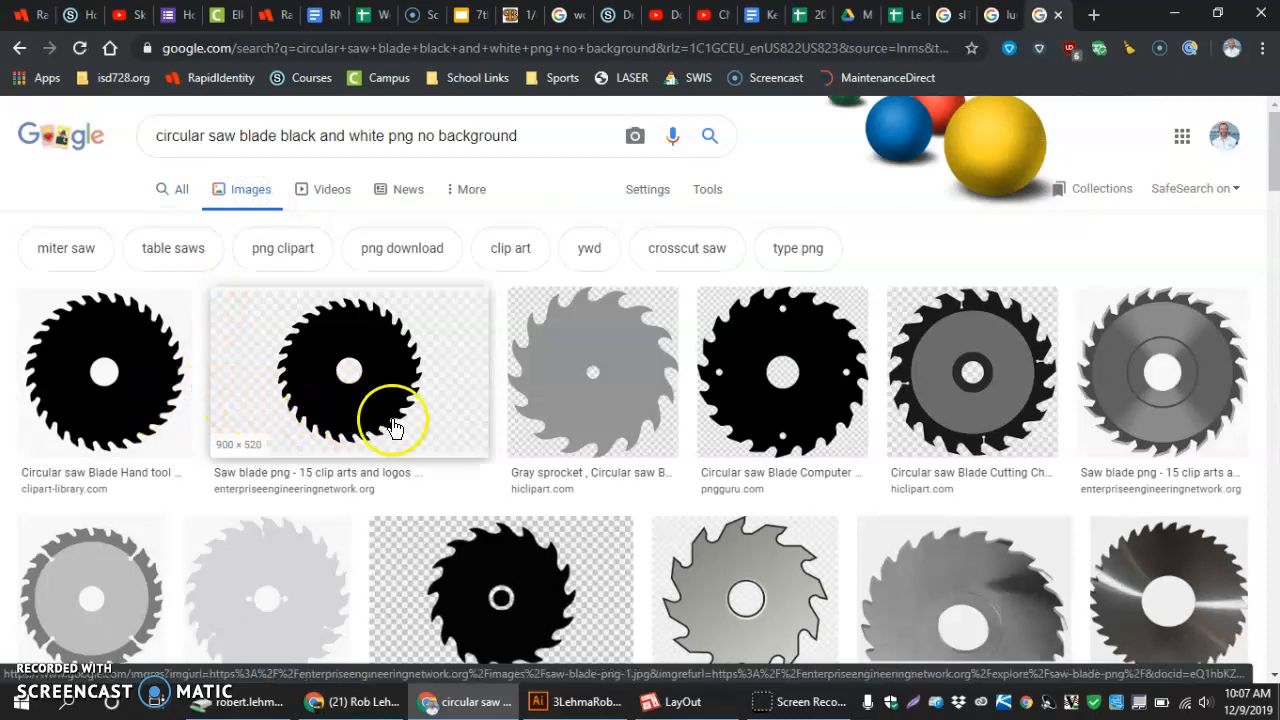
scroll(down, 3)
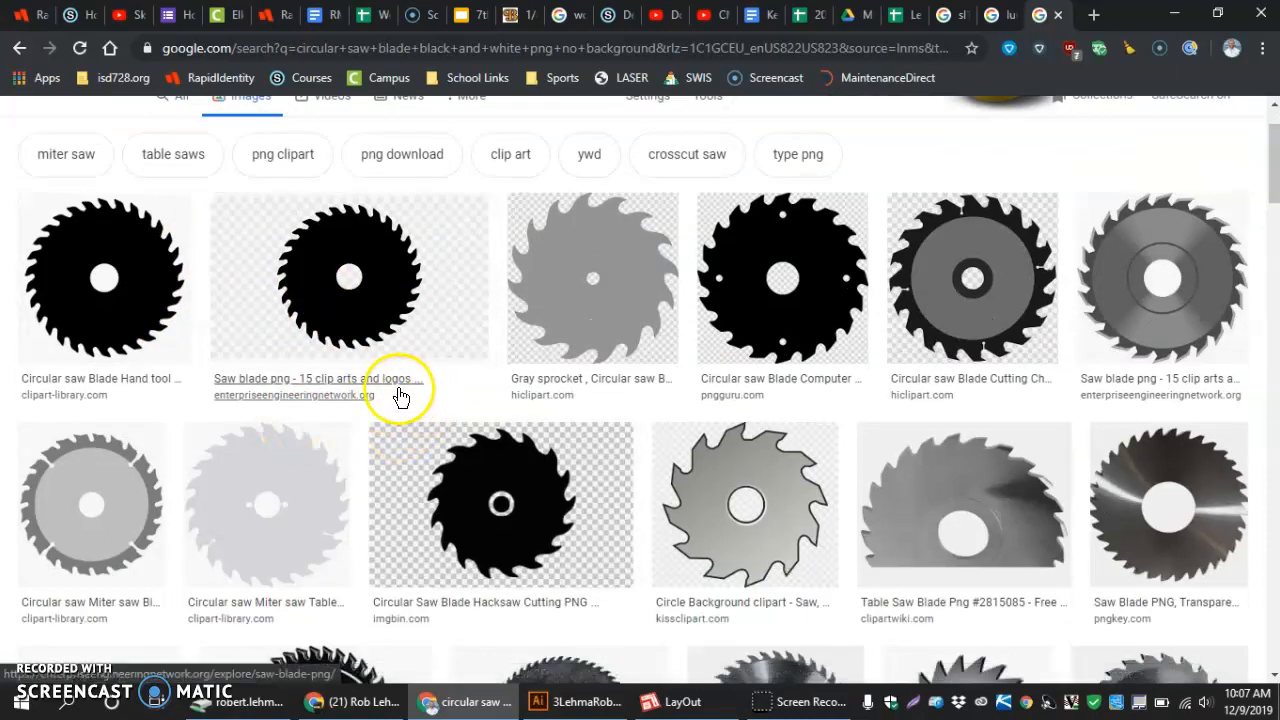
mouse_move(438, 432)
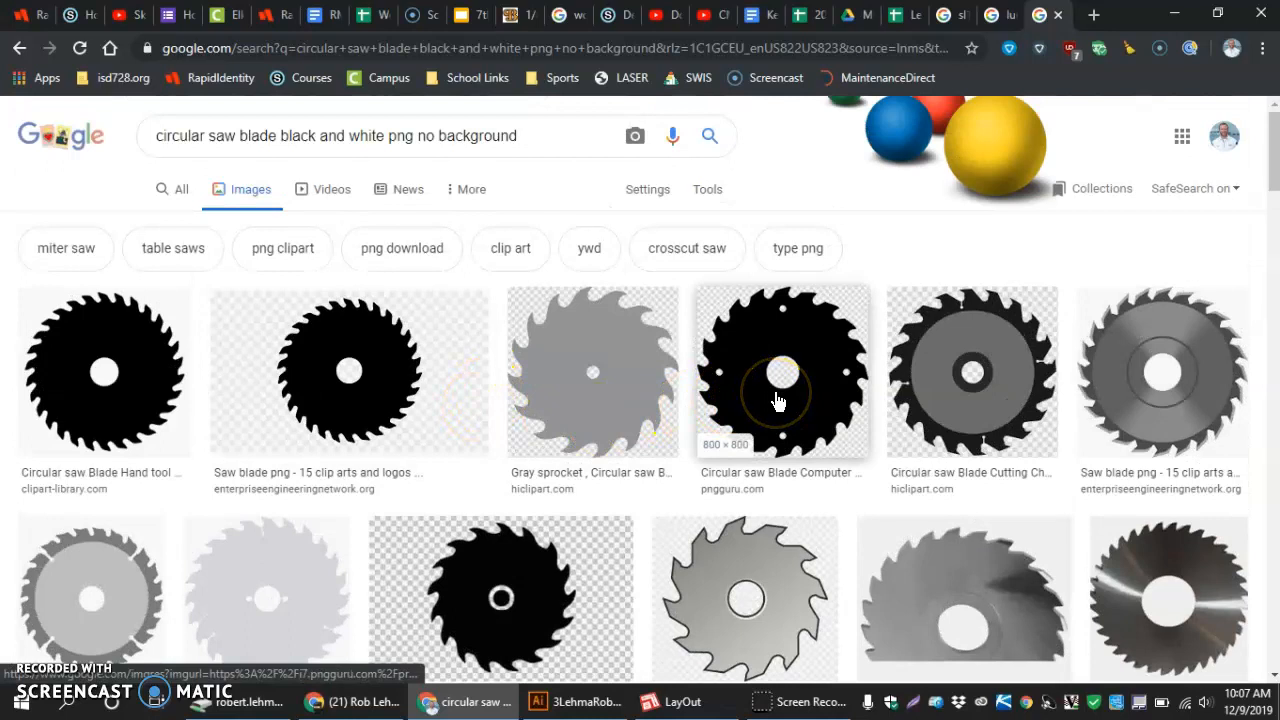
click(781, 371)
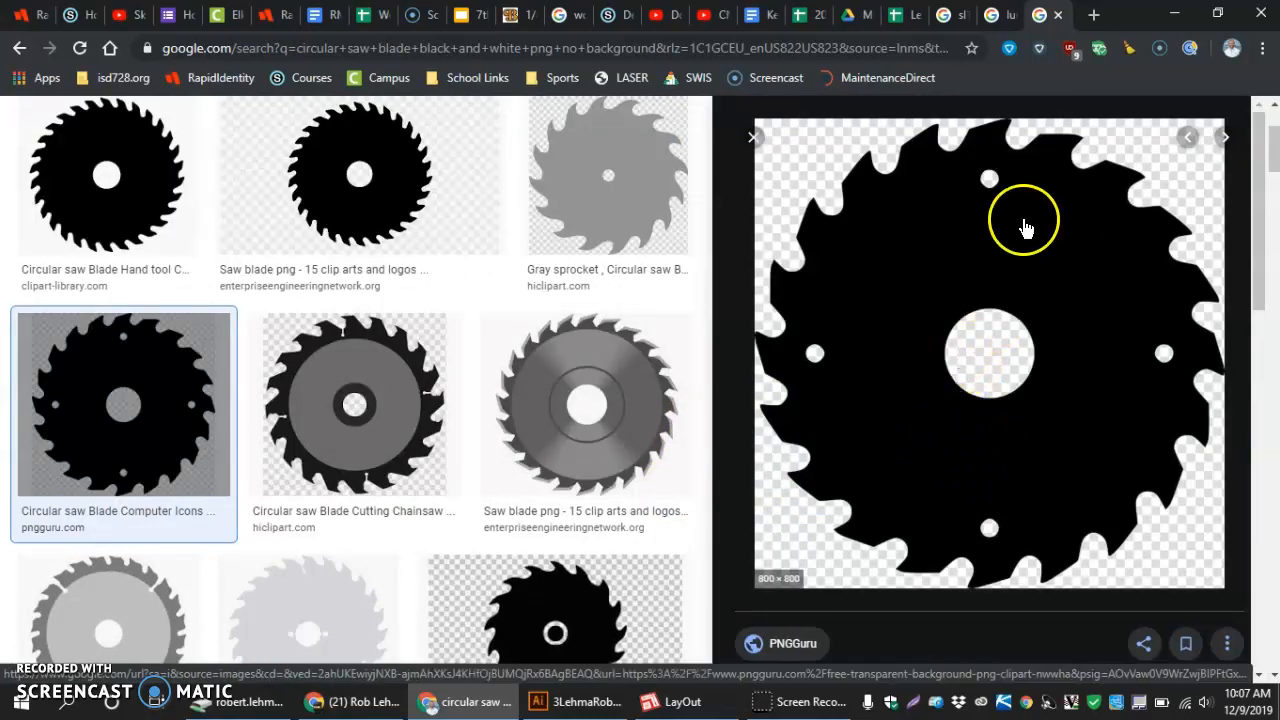
mouse_move(1087, 160)
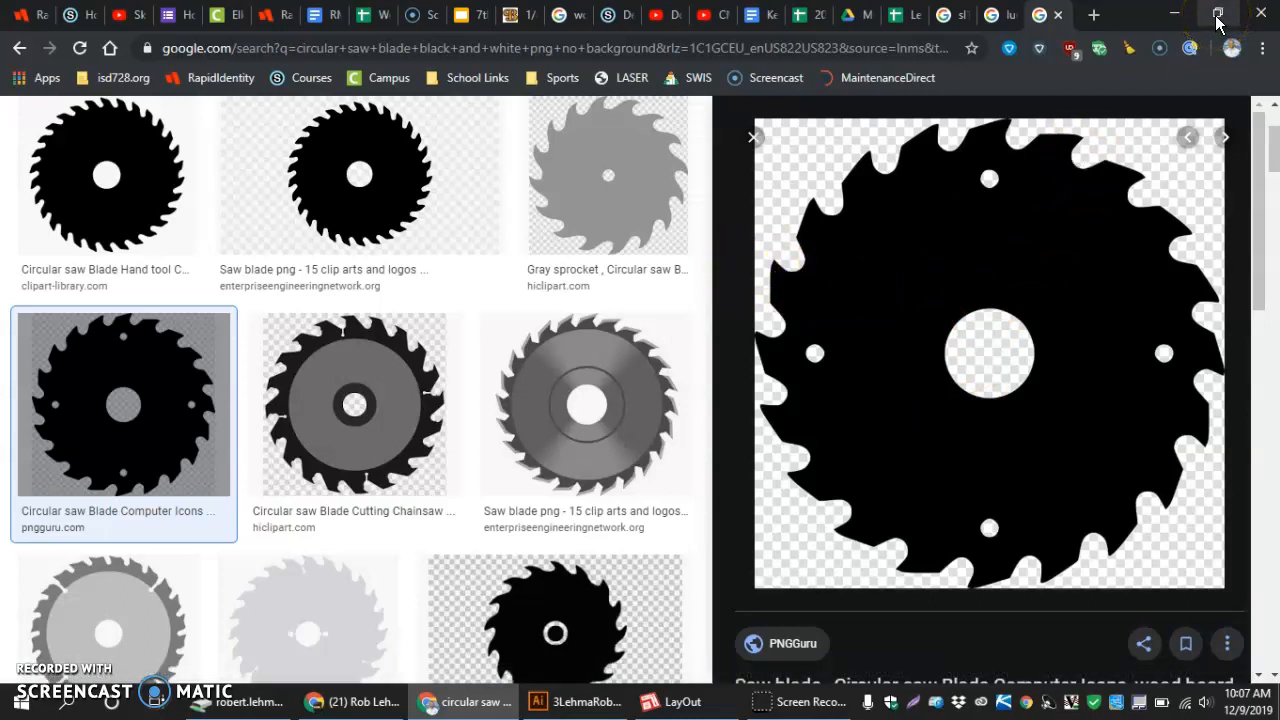
- Restore down Chrome and minimize the YouTube window to reveal the desktop
click(1217, 14)
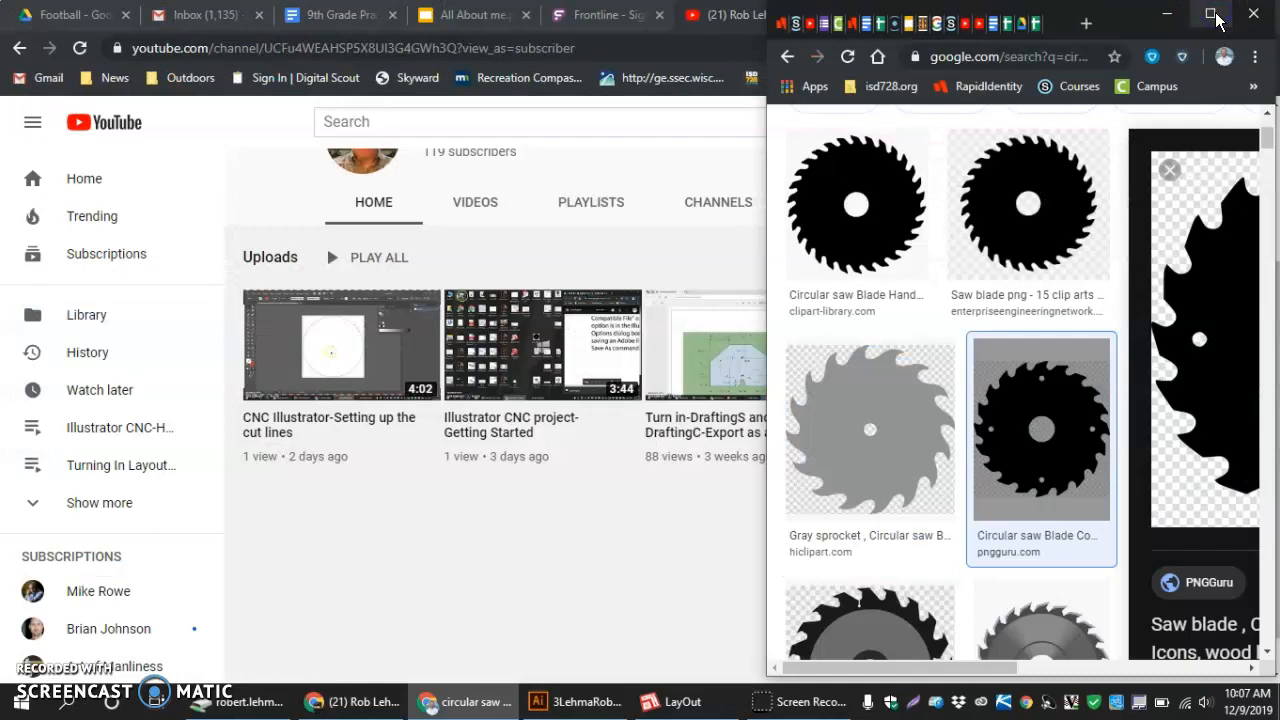
mouse_move(1019, 388)
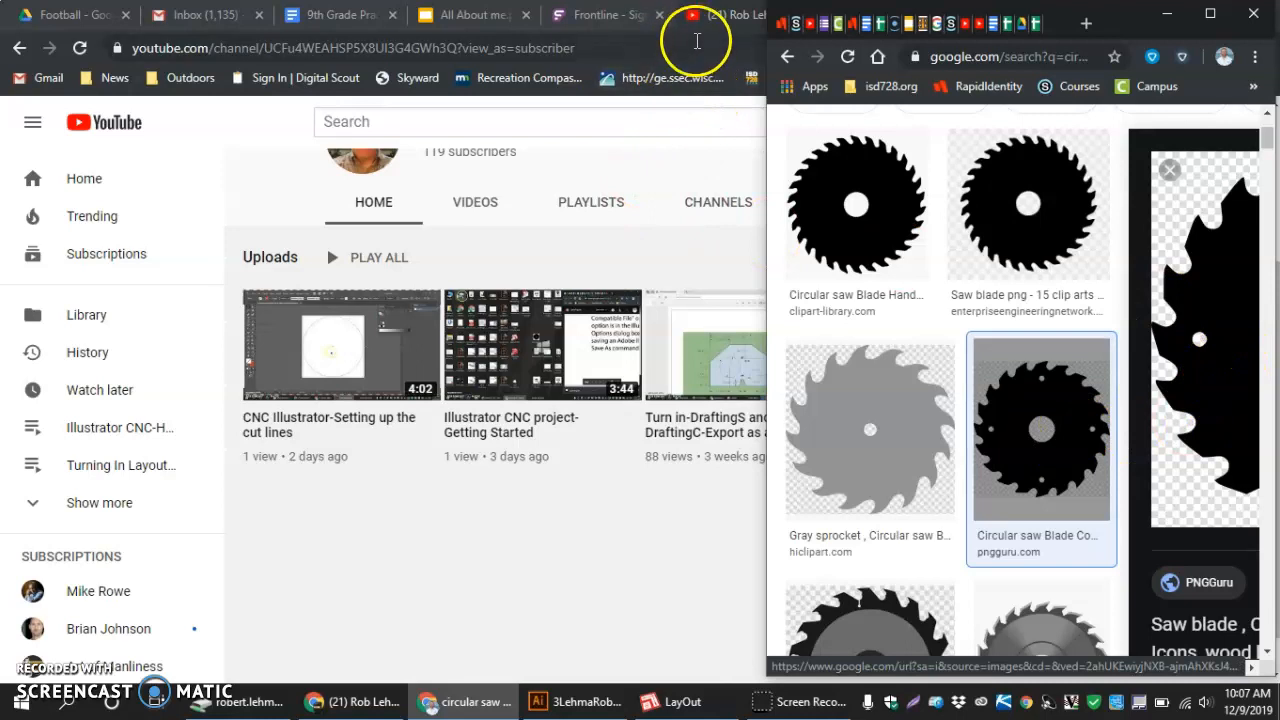
click(537, 700)
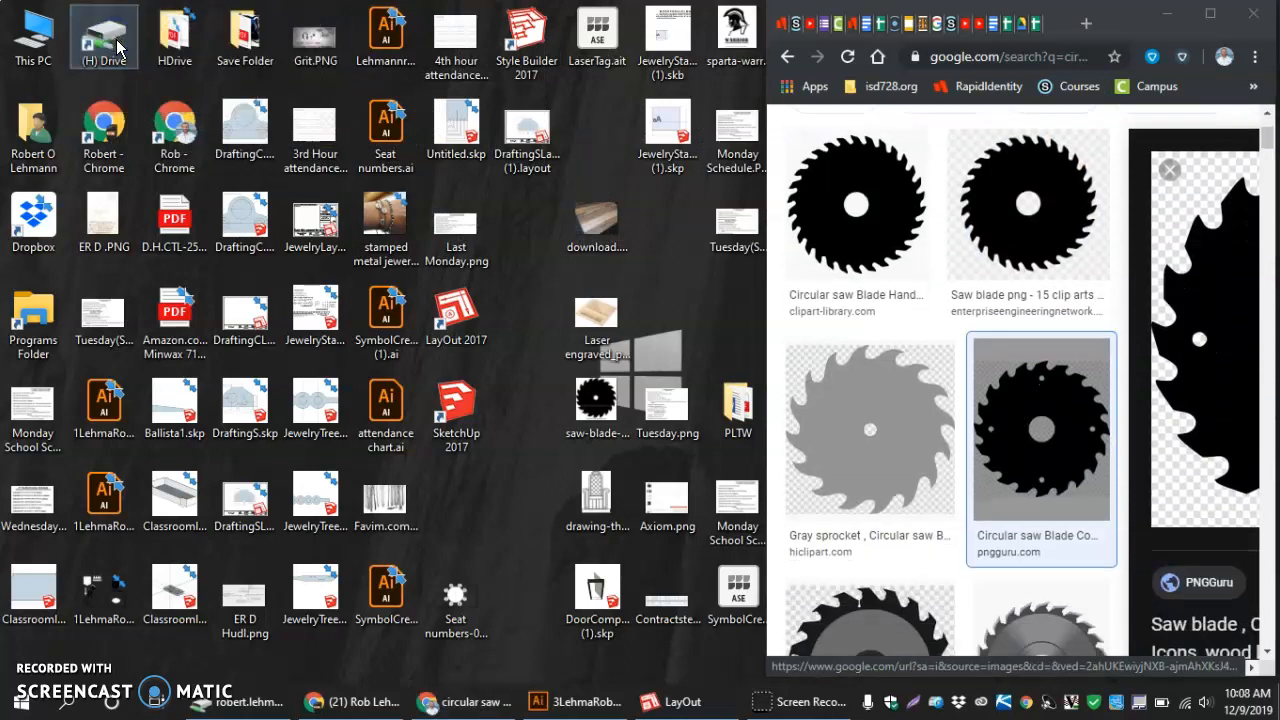
mouse_move(103, 37)
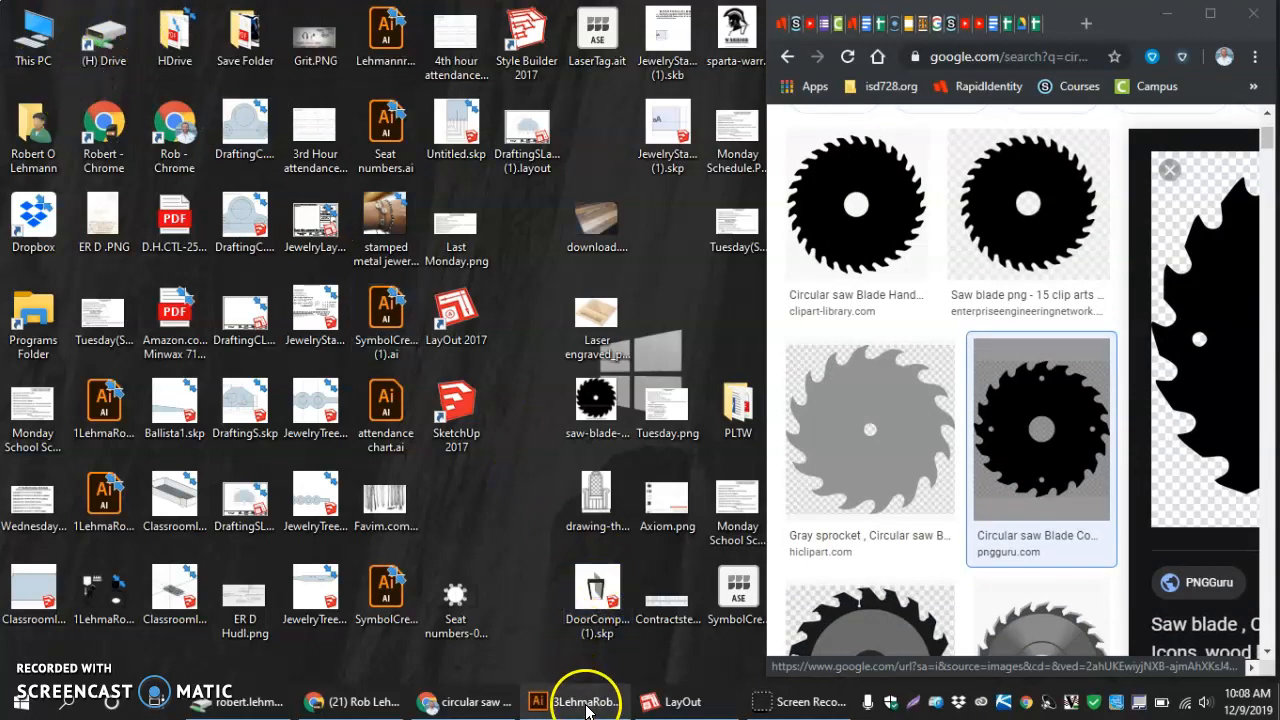
- Place the downloaded saw blade picture into the Illustrator document and scale it down
click(574, 701)
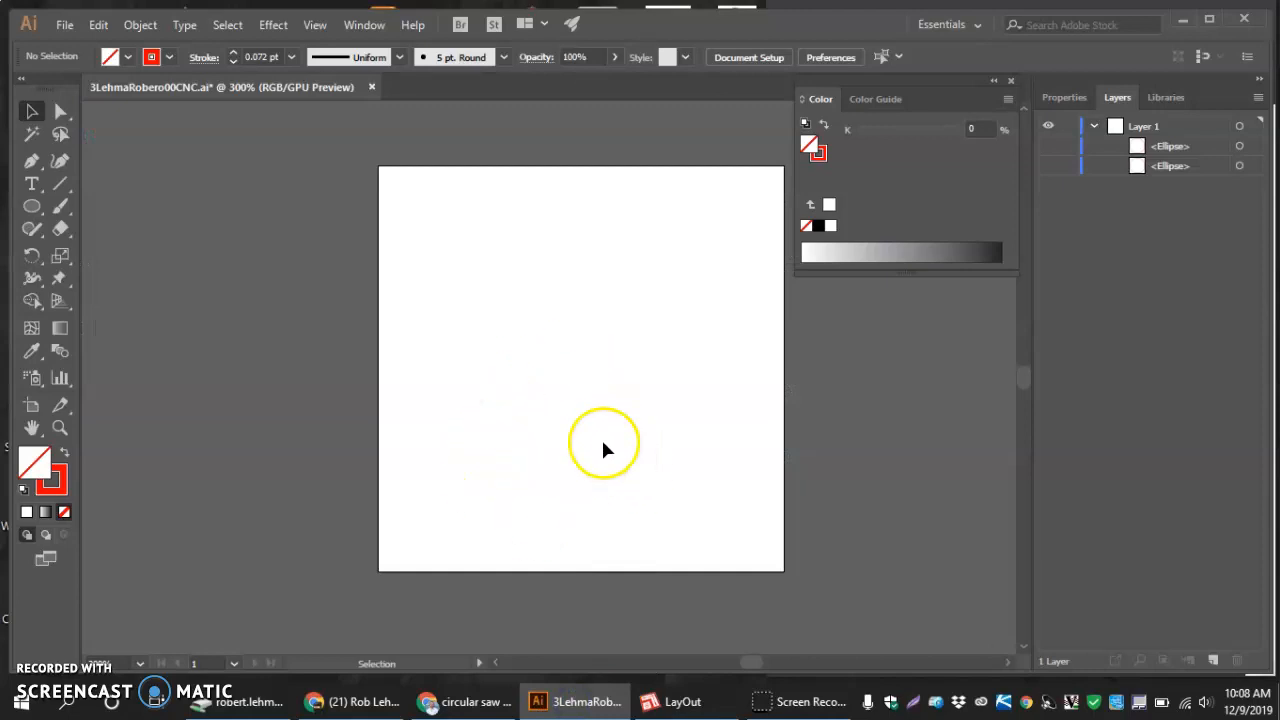
click(64, 24)
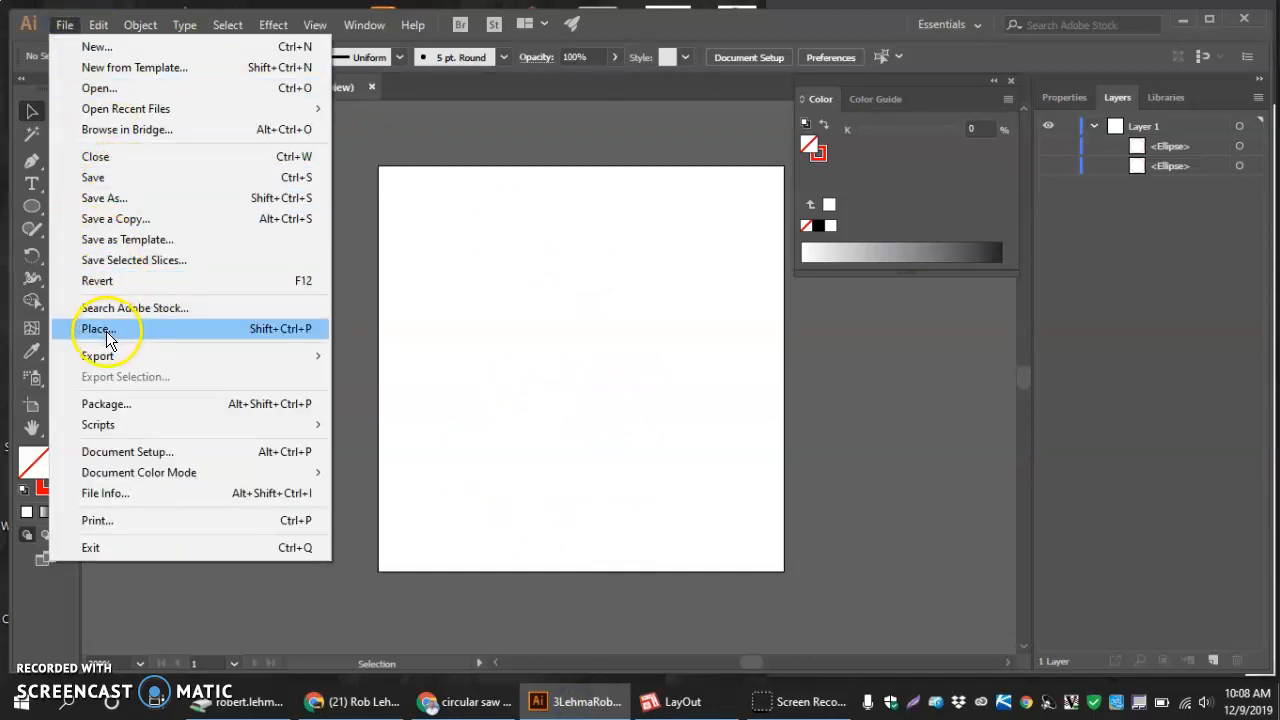
click(98, 328)
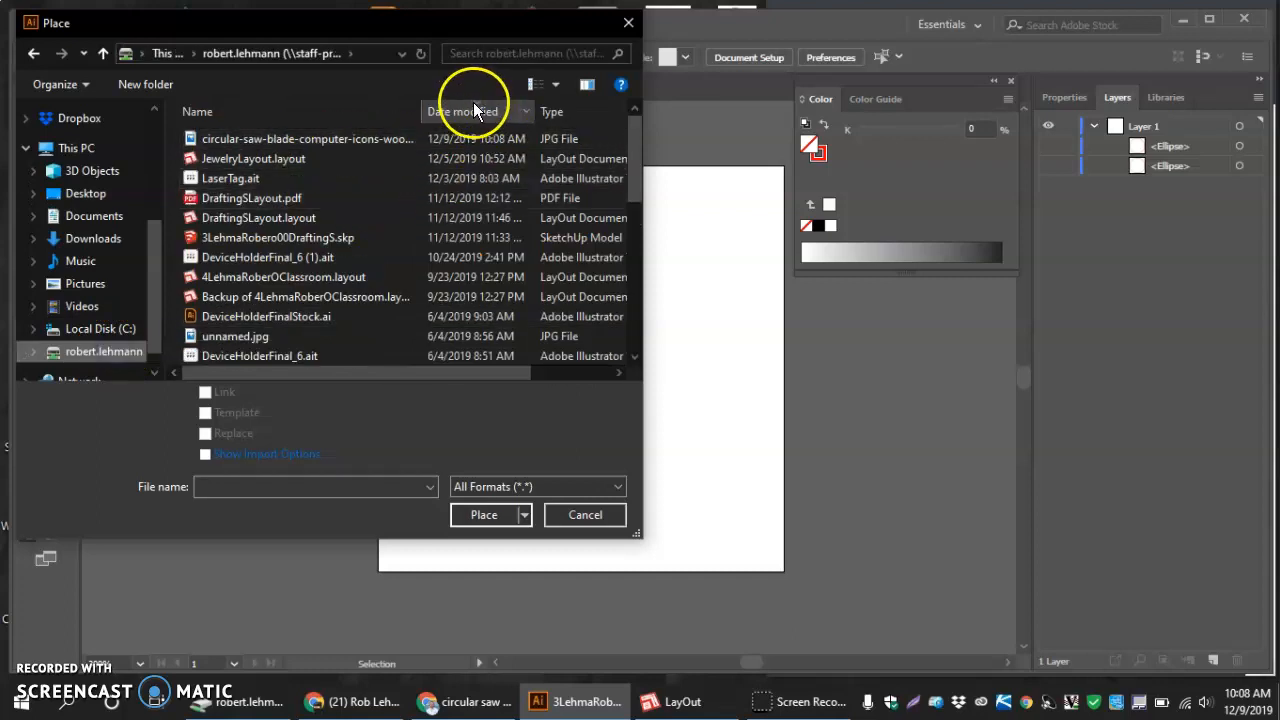
click(305, 138)
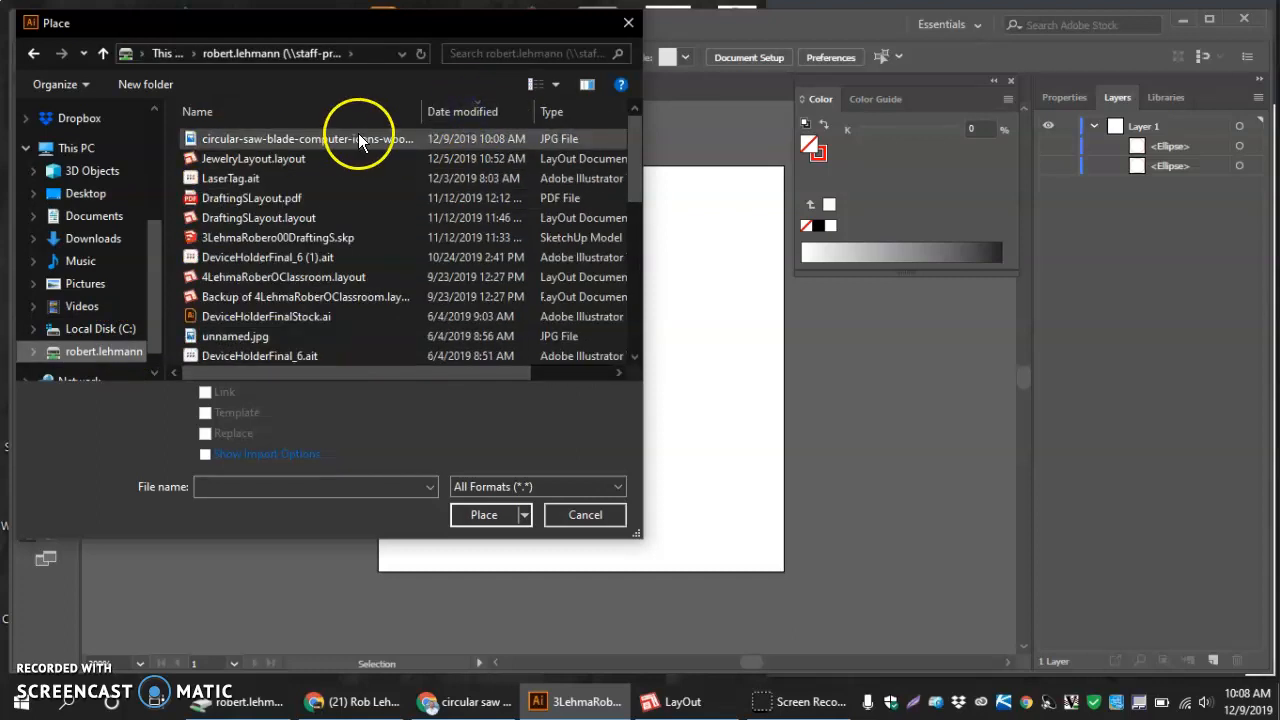
click(307, 138)
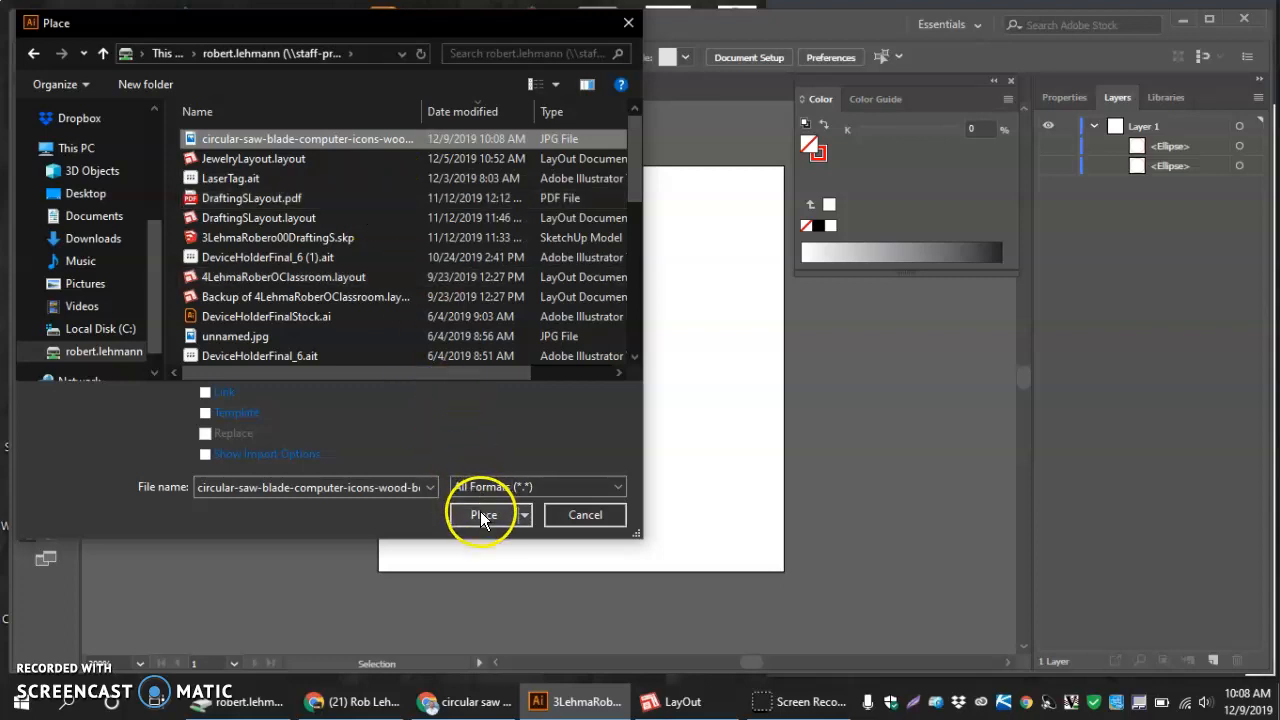
click(483, 514)
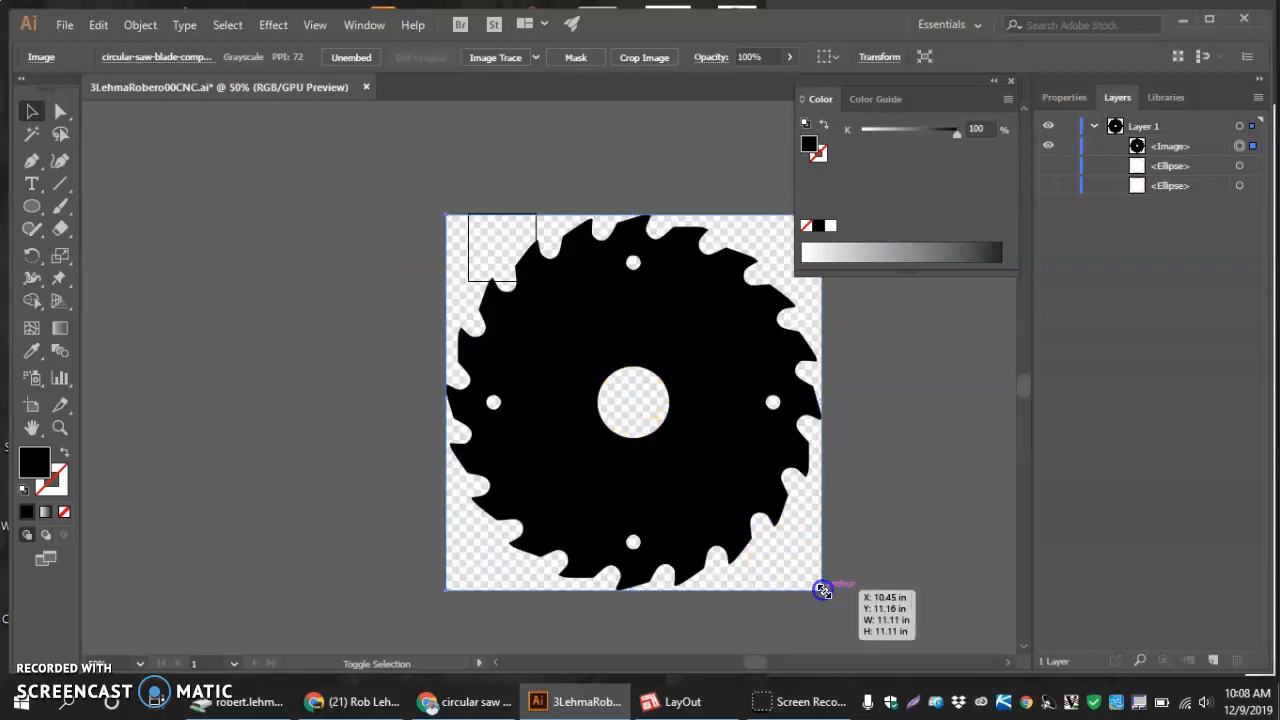
drag(820, 588, 640, 378)
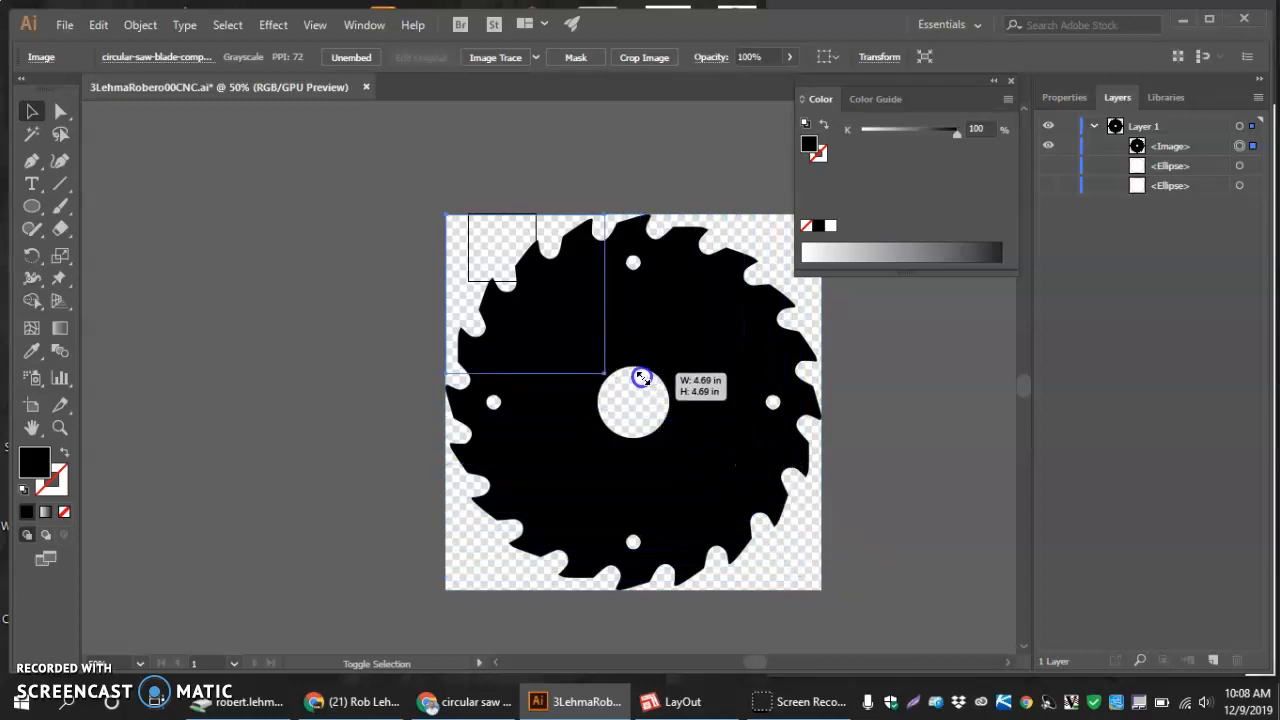
drag(640, 378, 518, 270)
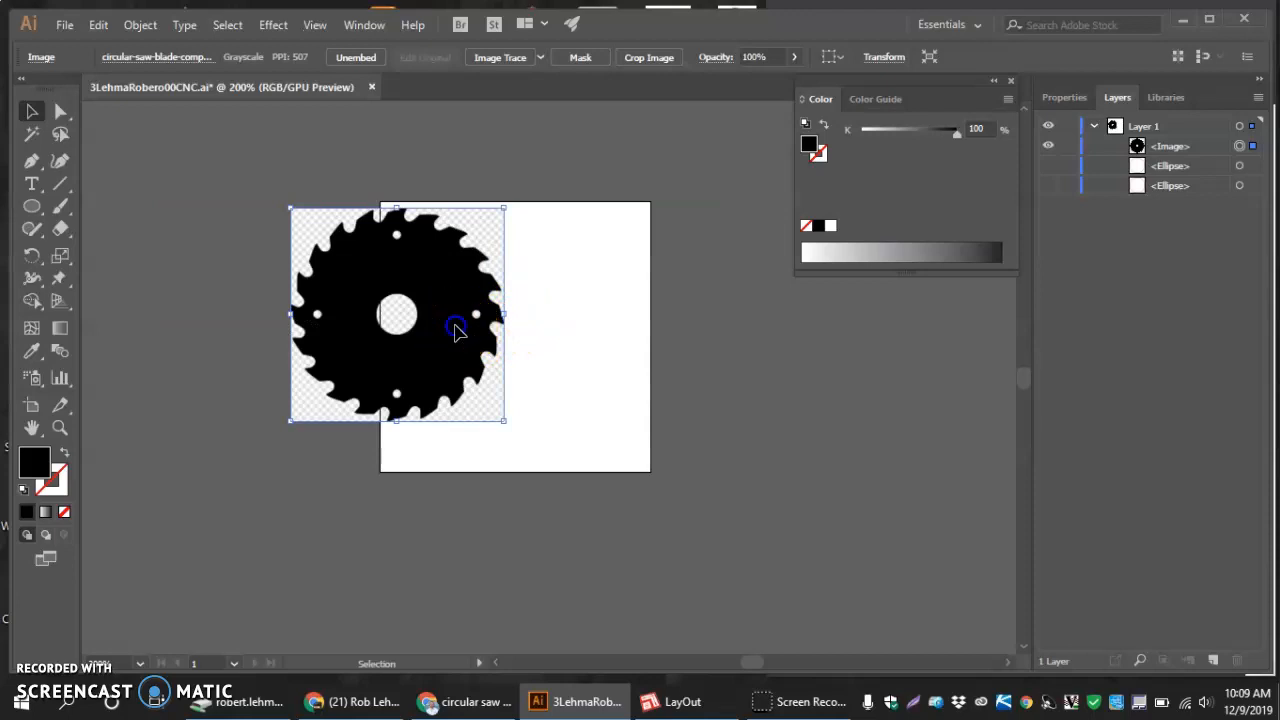
- Move and resize the saw blade image to fill the artboard, centred
drag(455, 330, 585, 335)
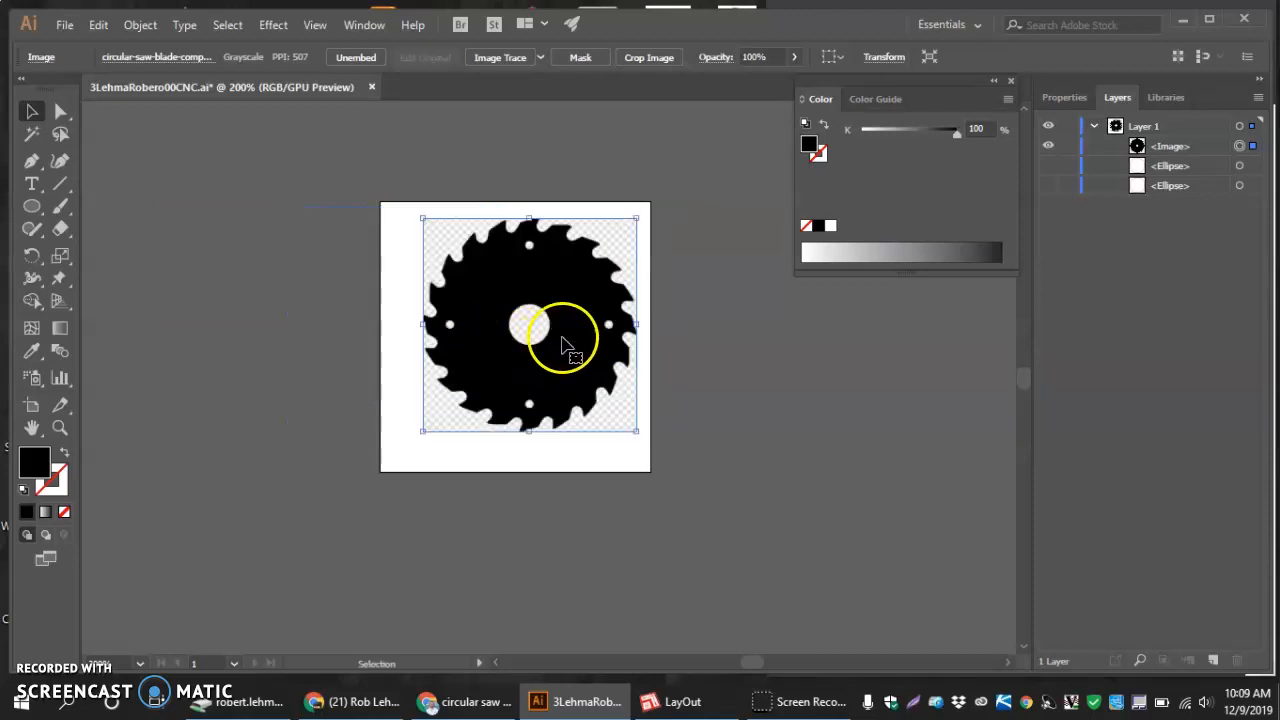
drag(565, 340, 490, 360)
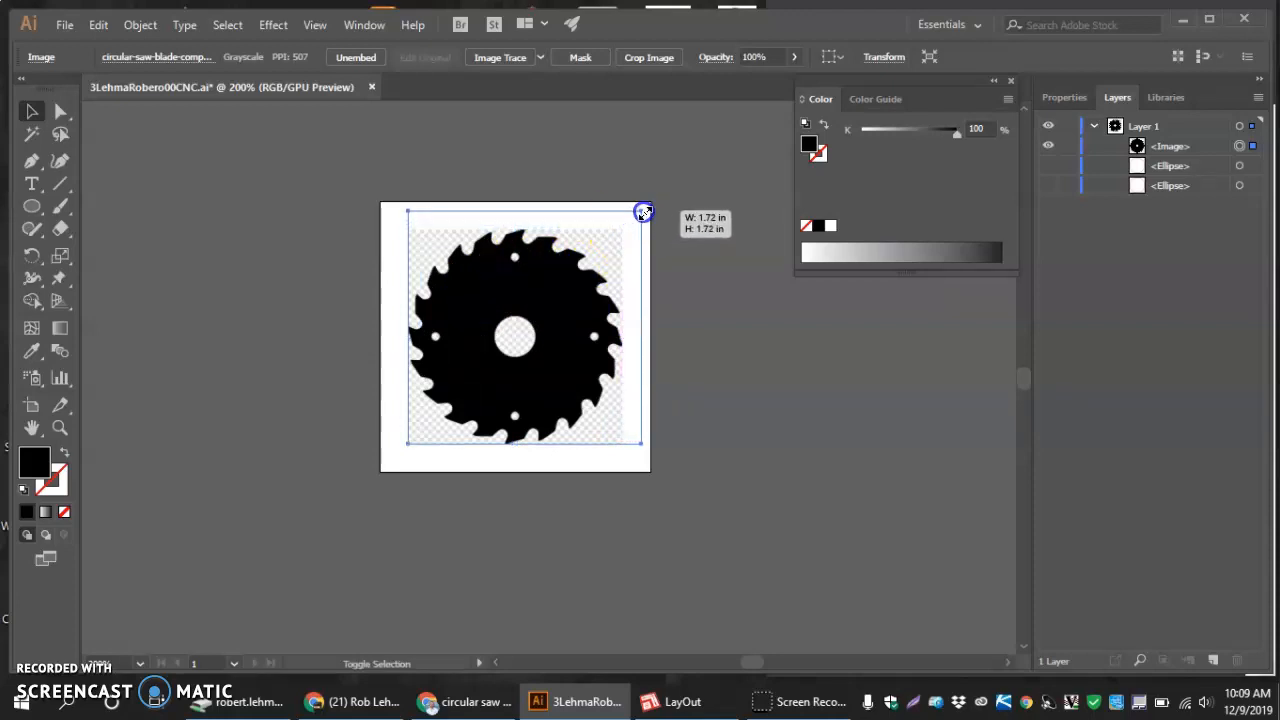
drag(643, 212, 395, 458)
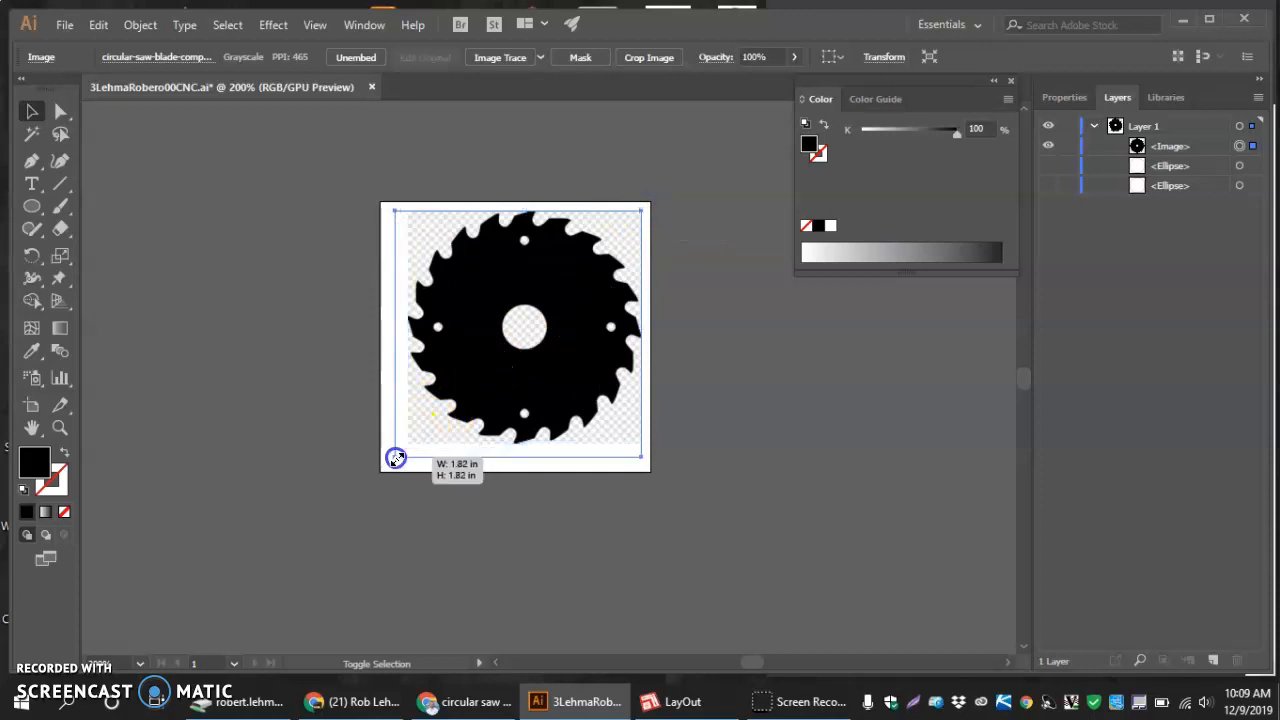
drag(395, 457, 383, 468)
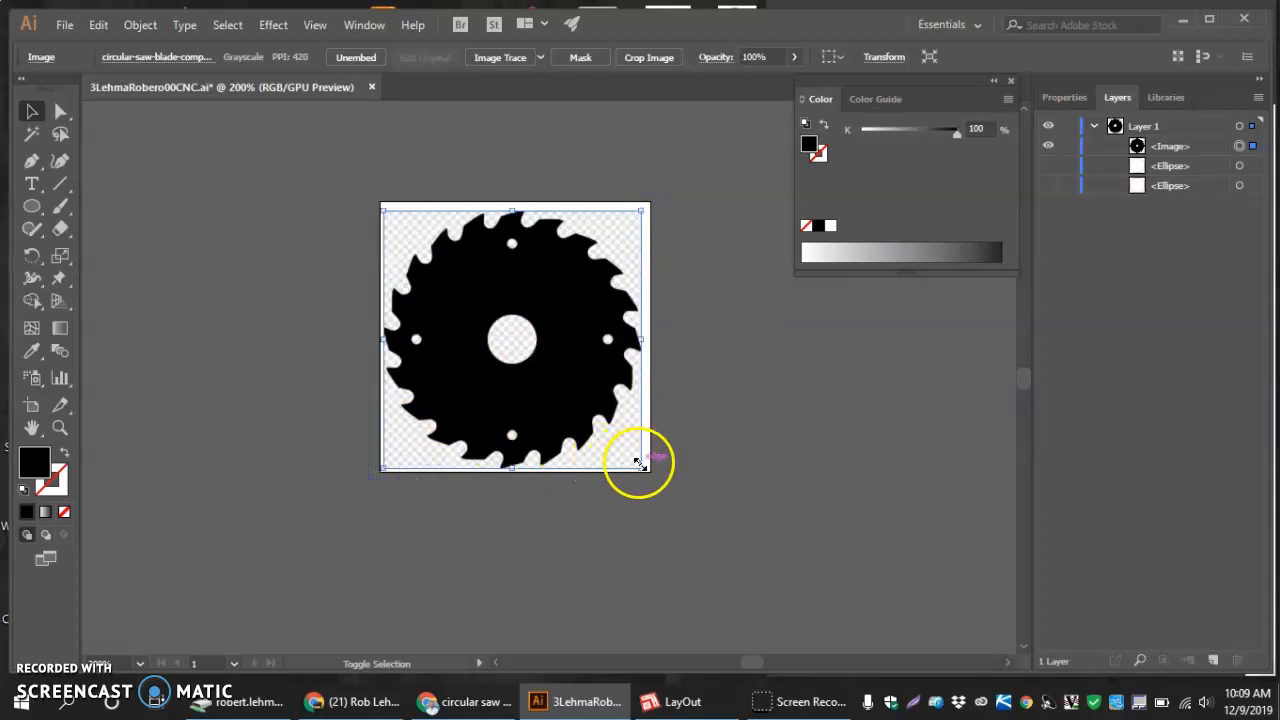
drag(640, 463, 653, 467)
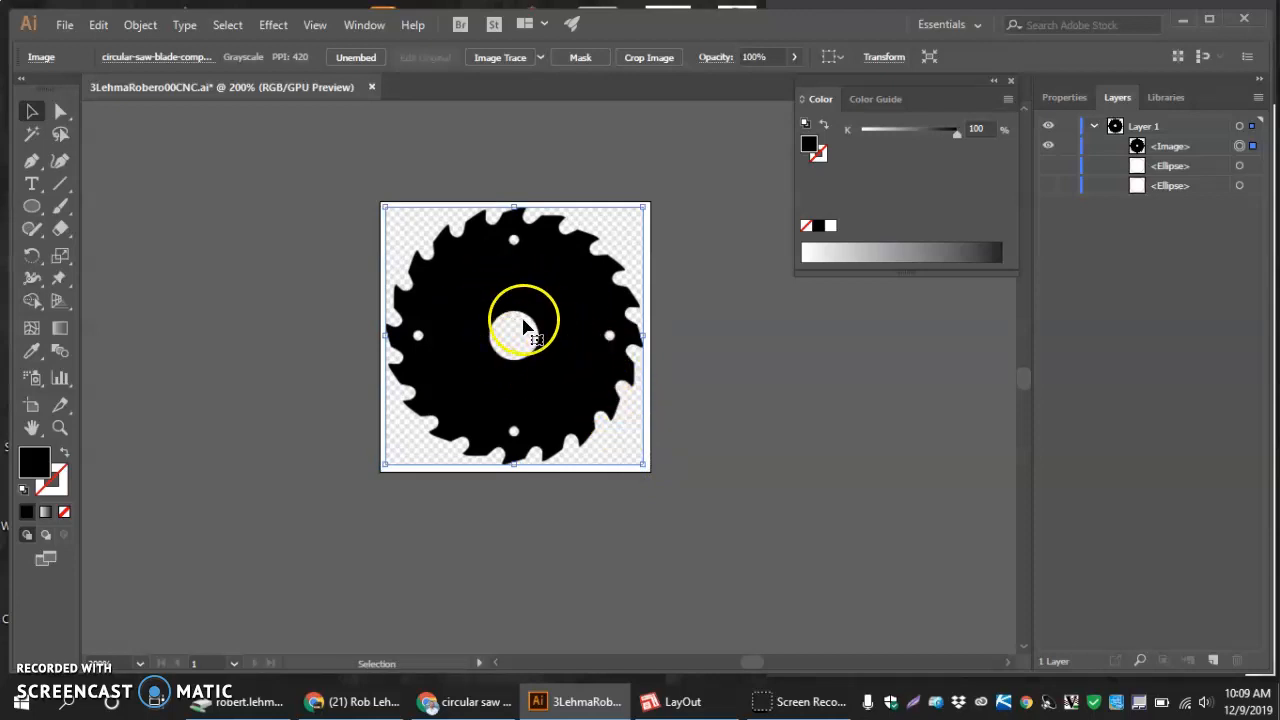
drag(525, 320, 435, 255)
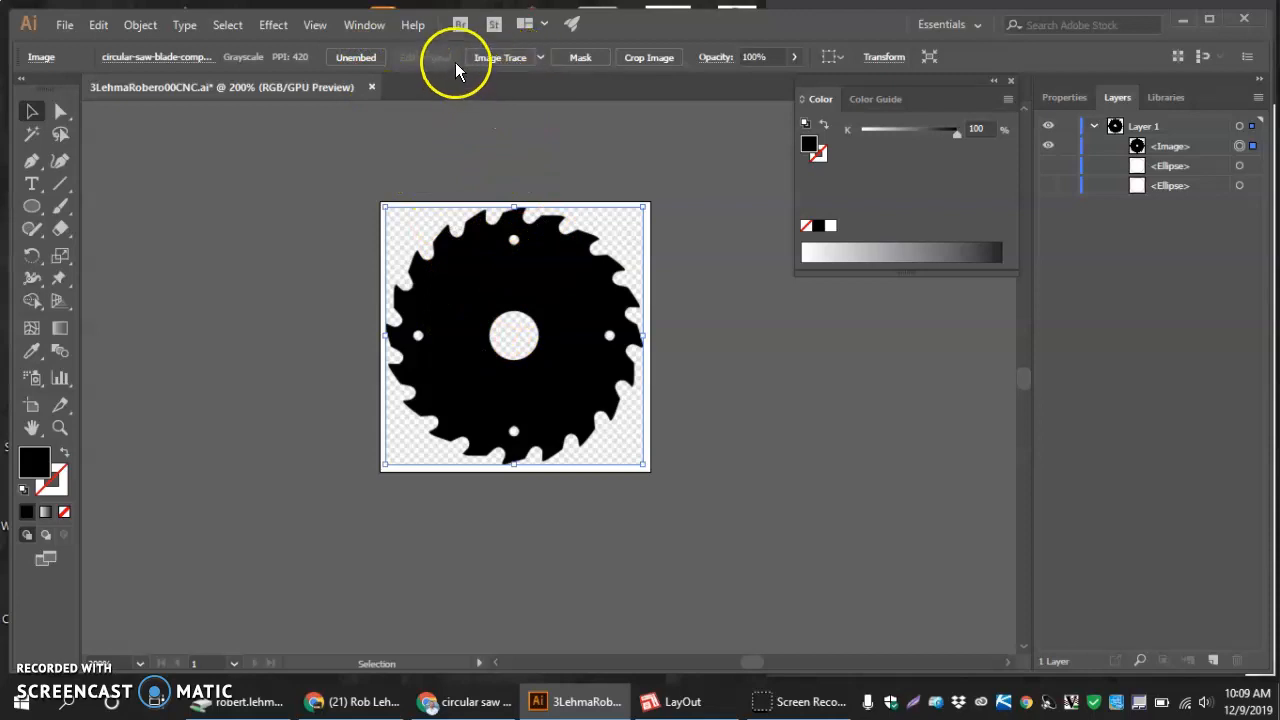
mouse_move(222, 283)
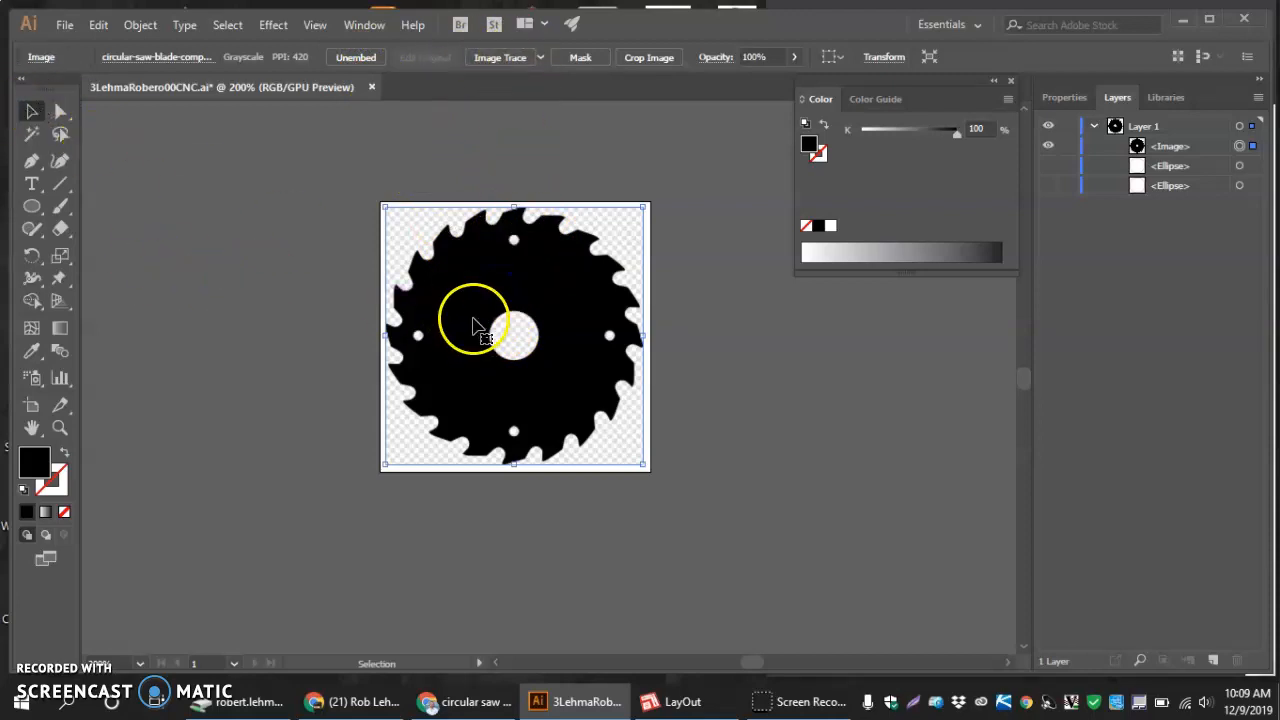
mouse_move(500, 57)
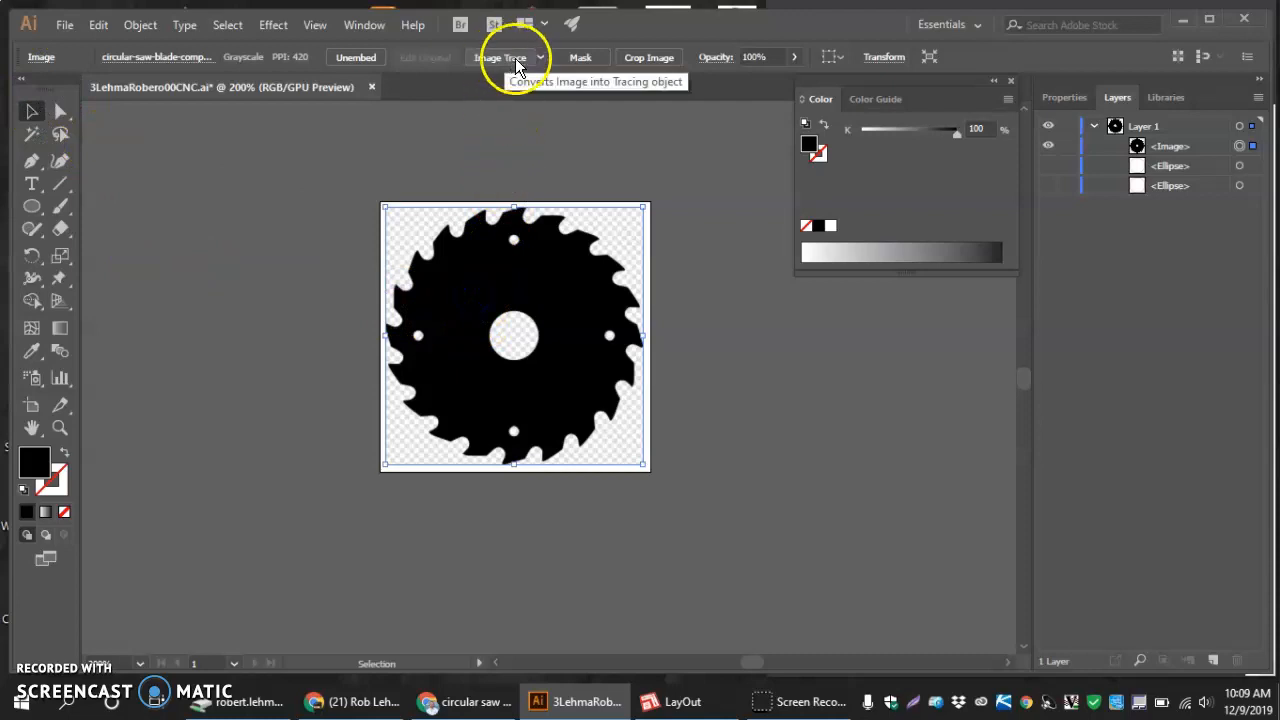
- Apply the Black and White Logo Image Trace preset to the saw blade picture
click(540, 57)
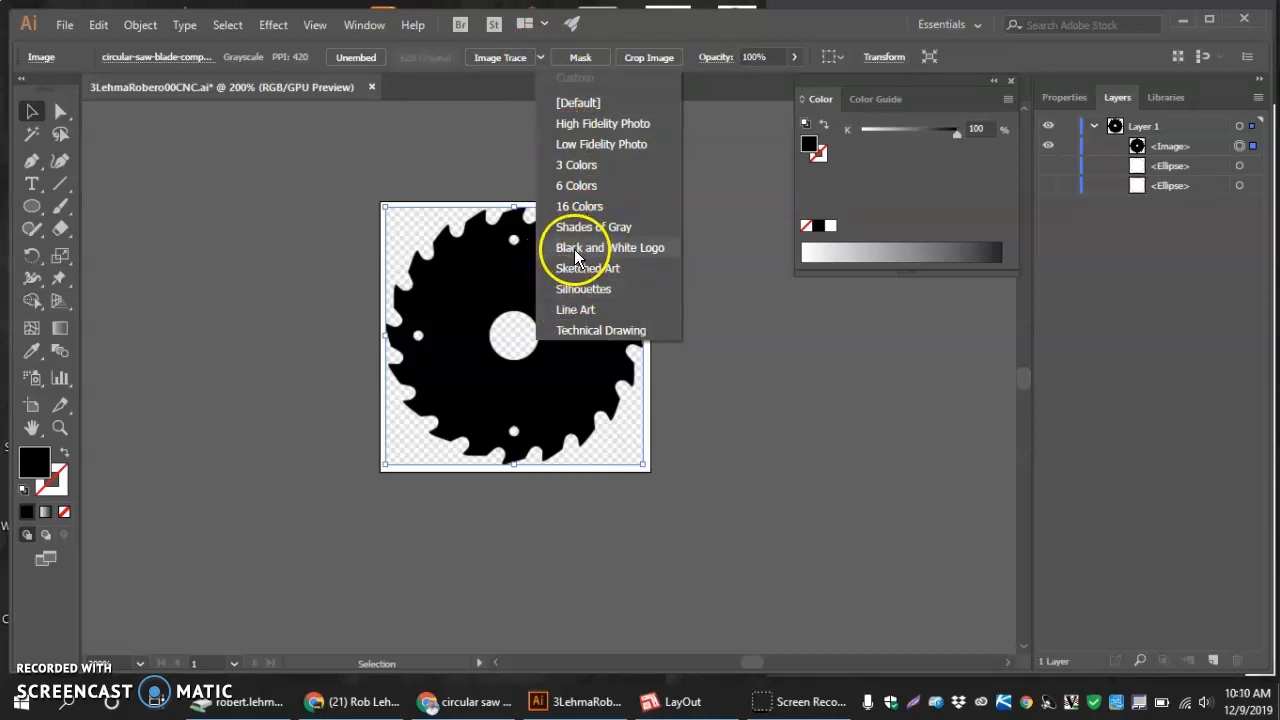
click(610, 247)
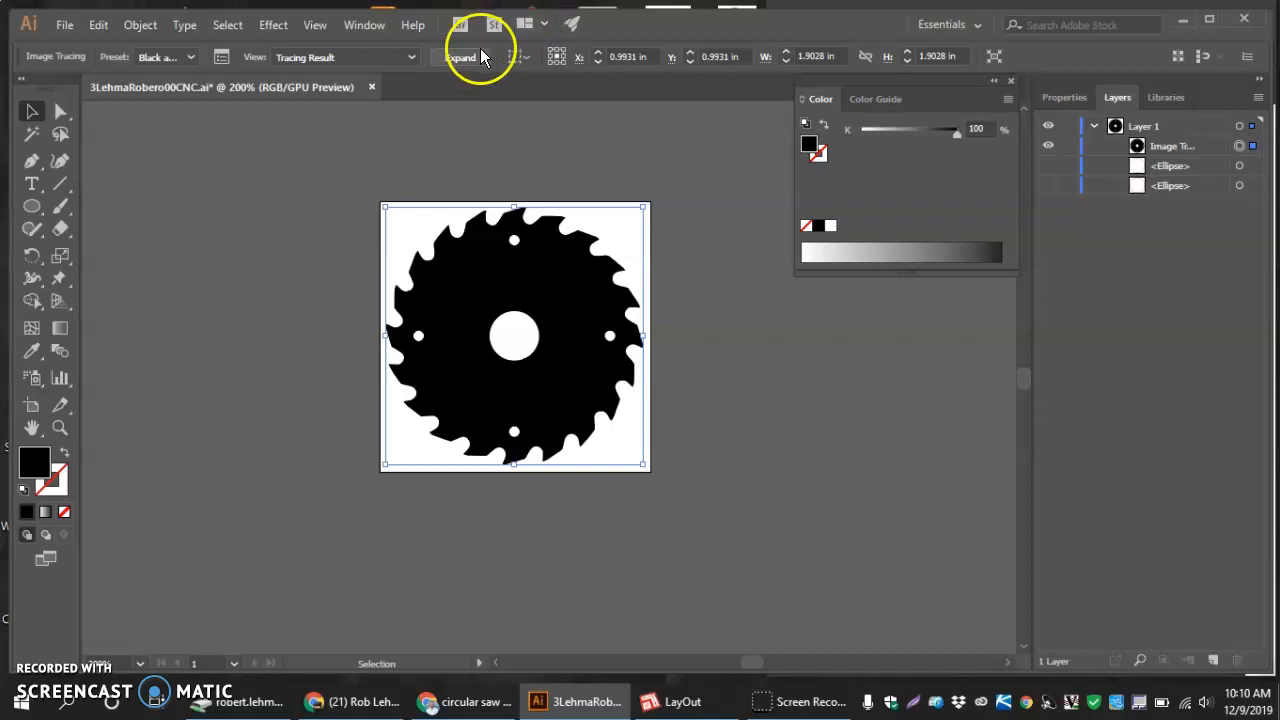
- Expand the tracing and ungroup it into separate paths and a compound-path blade
click(461, 57)
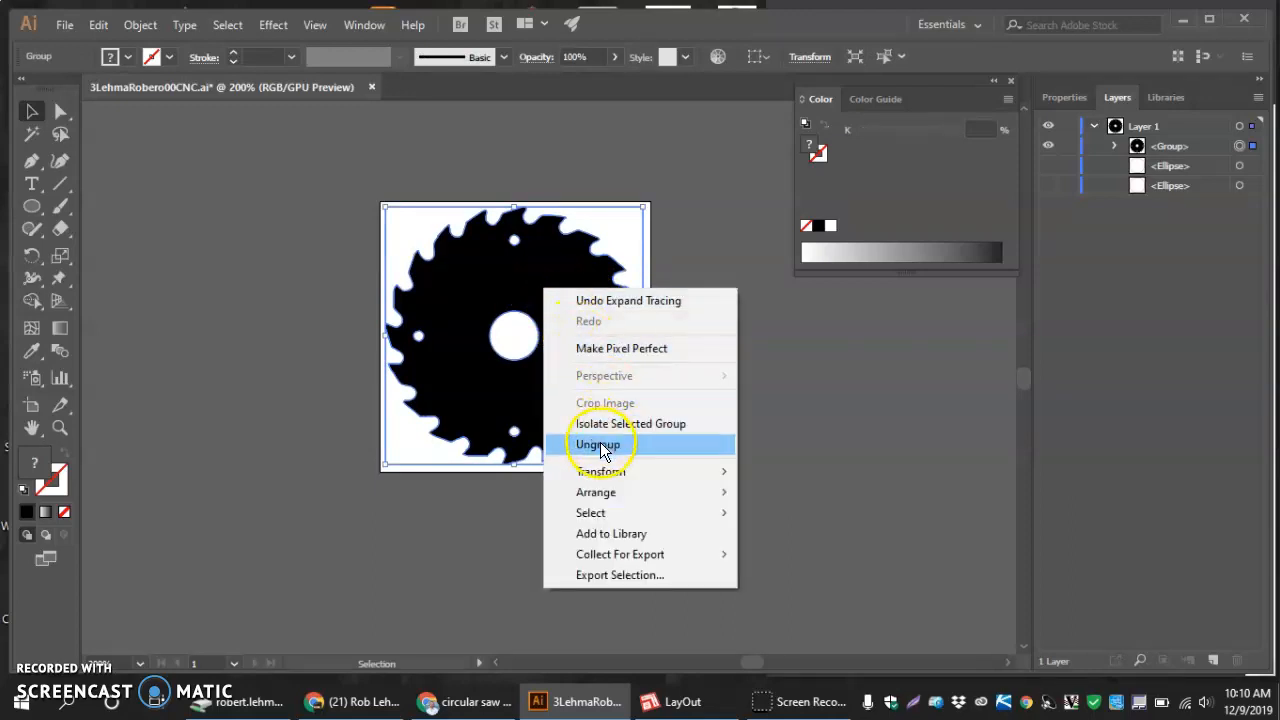
click(597, 444)
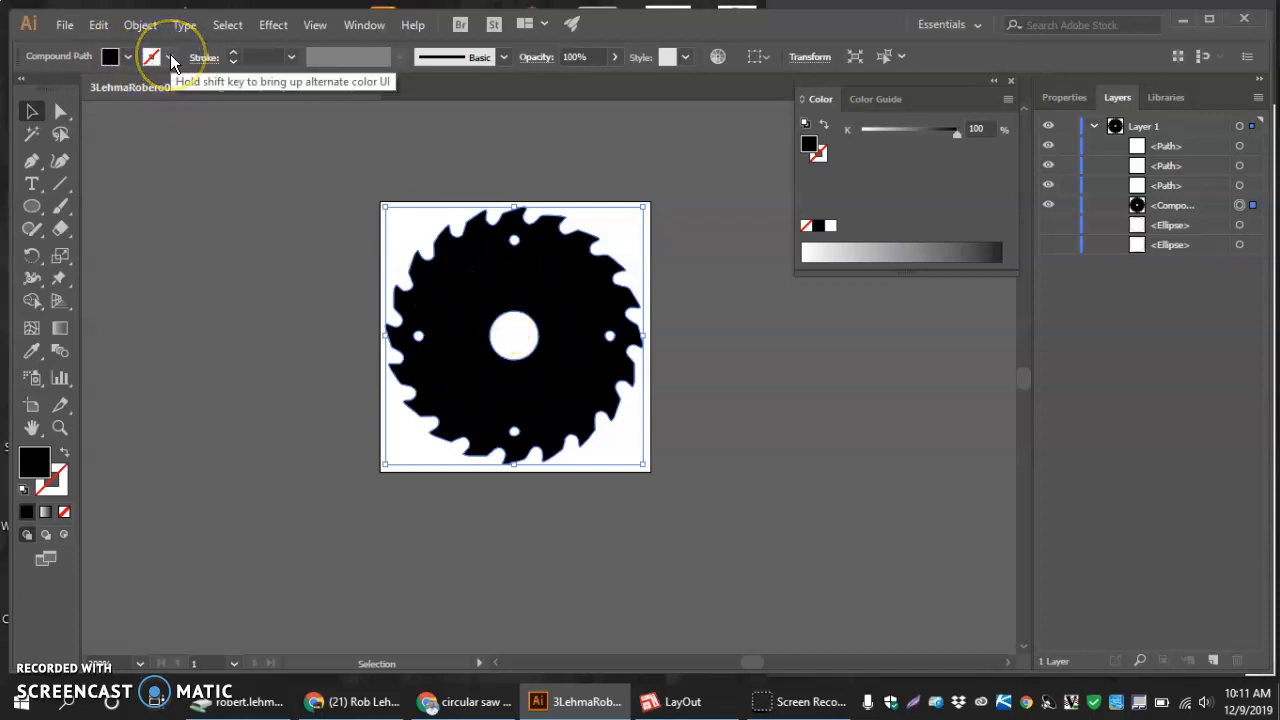
- Give the saw blade a red stroke with a 0.001 in (0.072 pt) weight
click(151, 57)
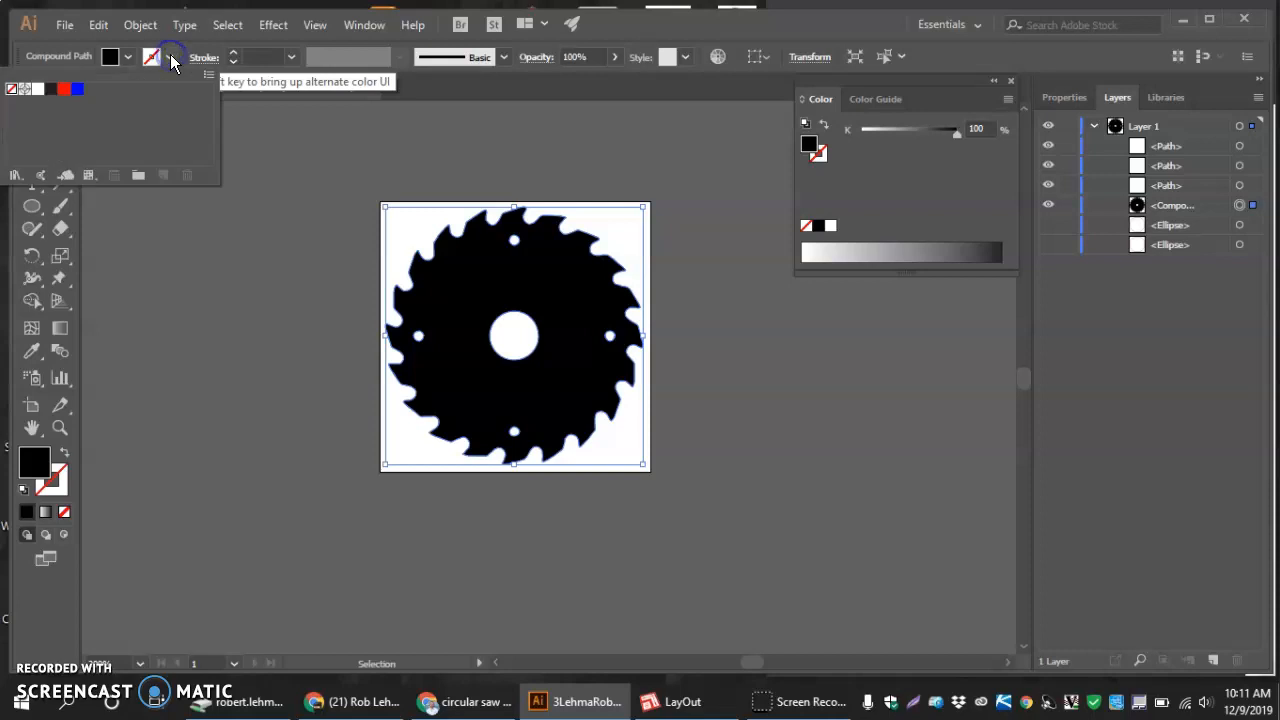
click(151, 56)
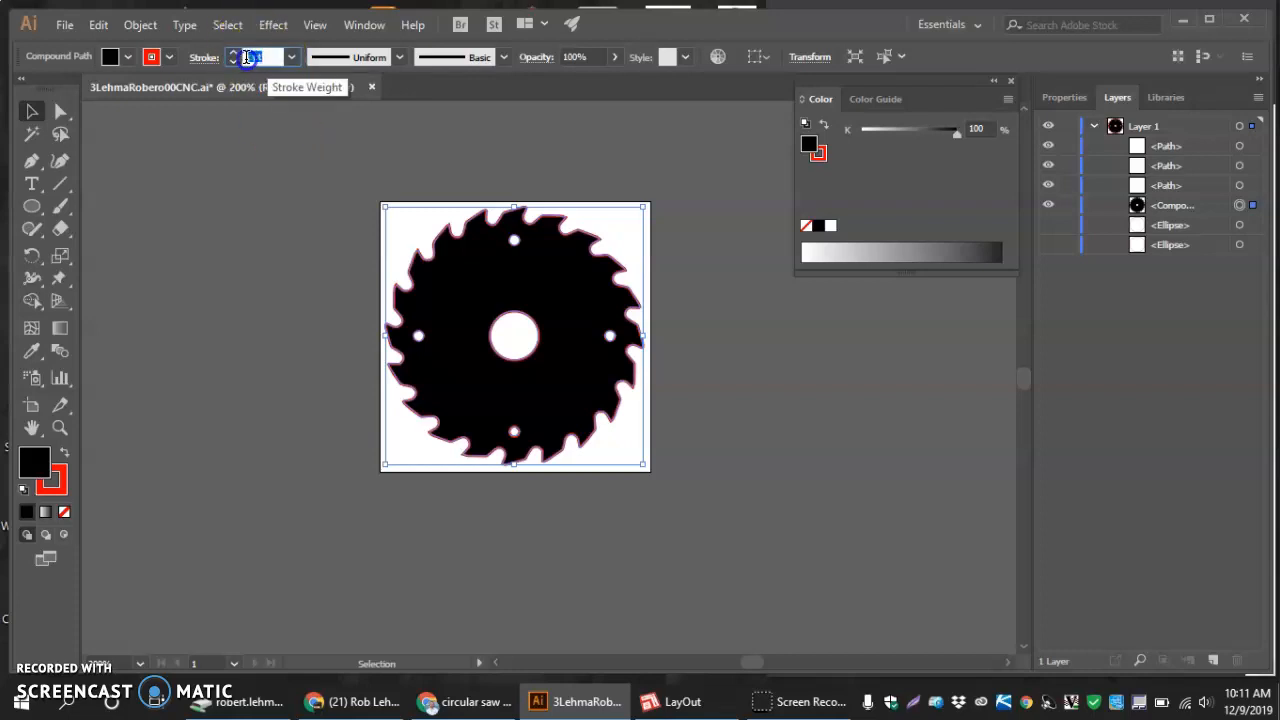
text(.00)
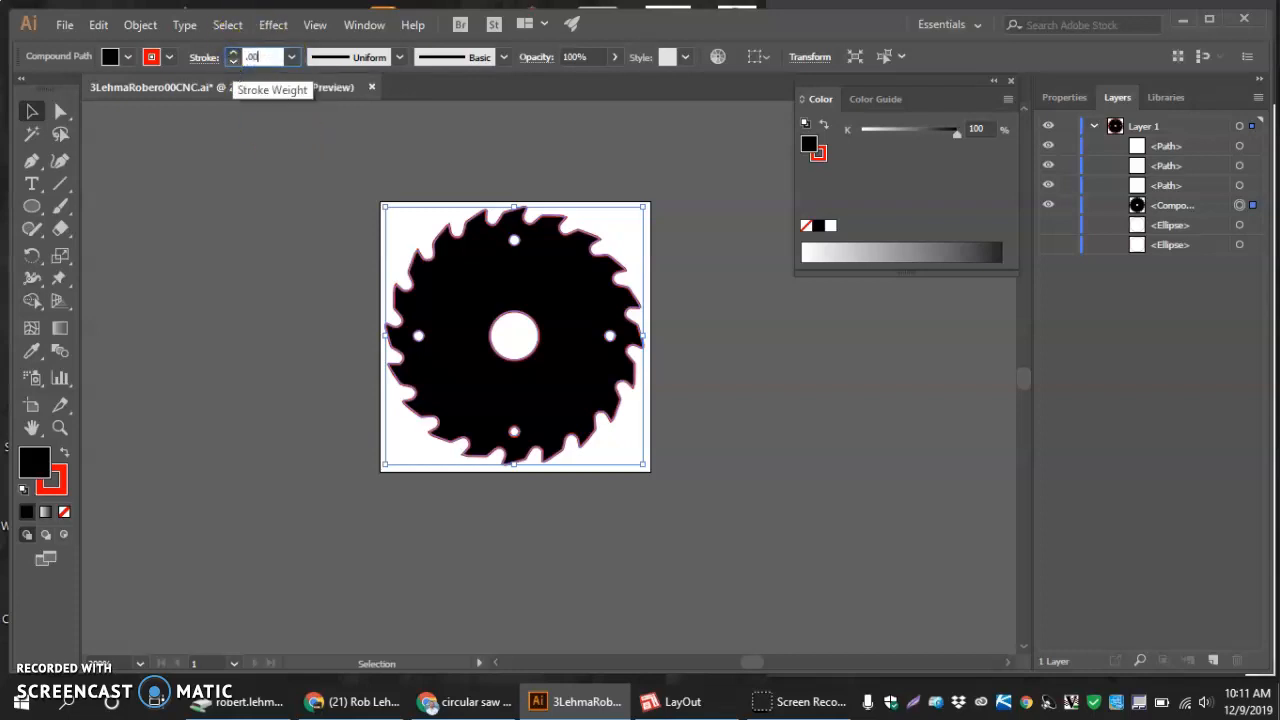
text(001 in)
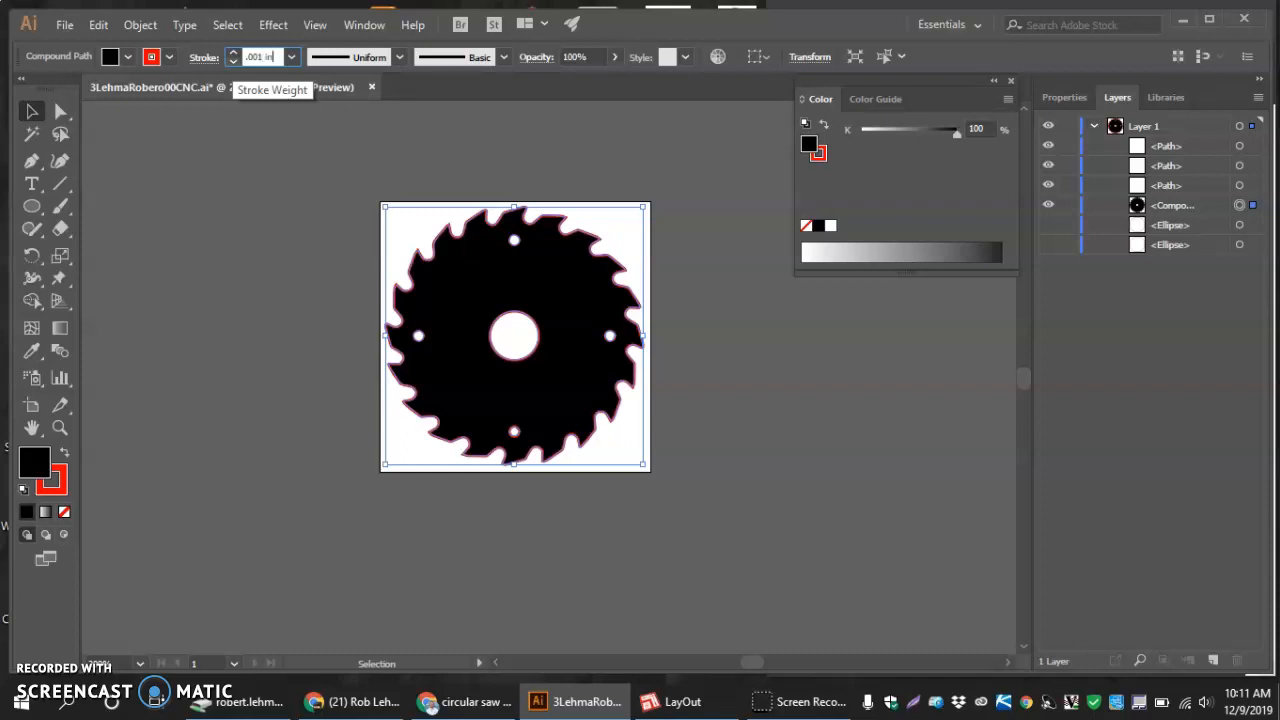
text(0.072 pt)
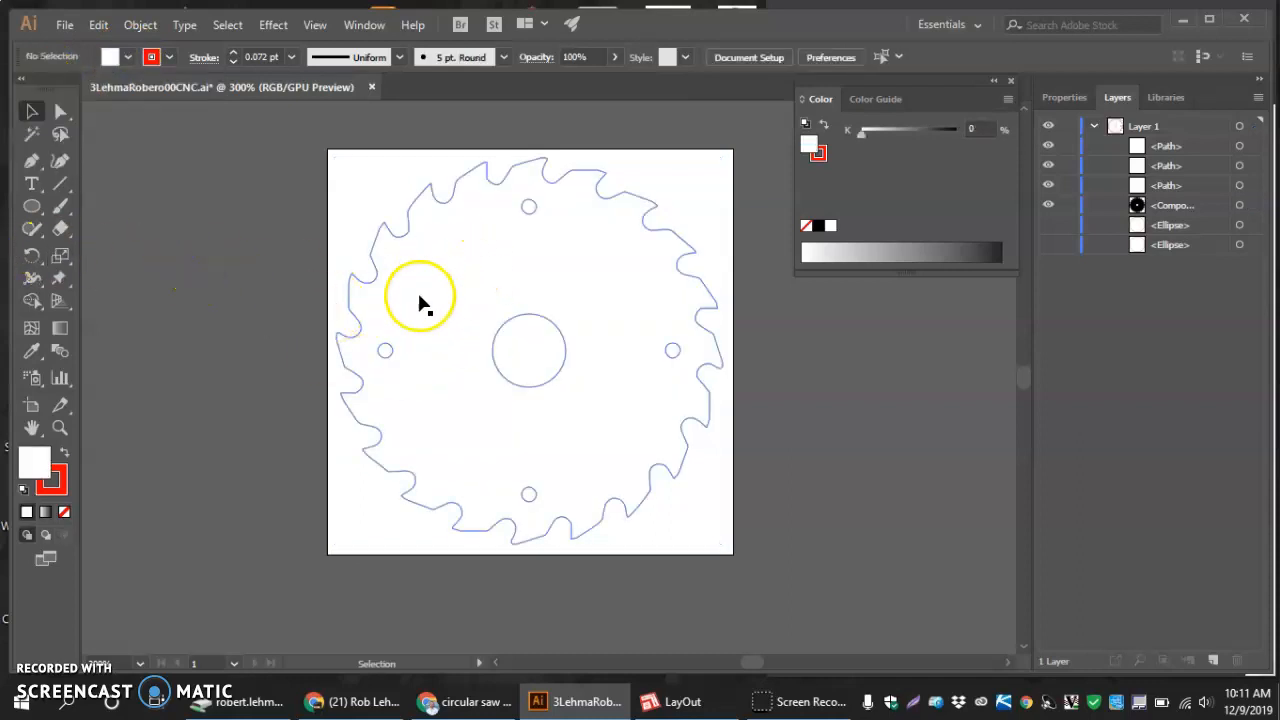
- Drag across part of the saw blade outline on the artboard
drag(420, 300, 462, 335)
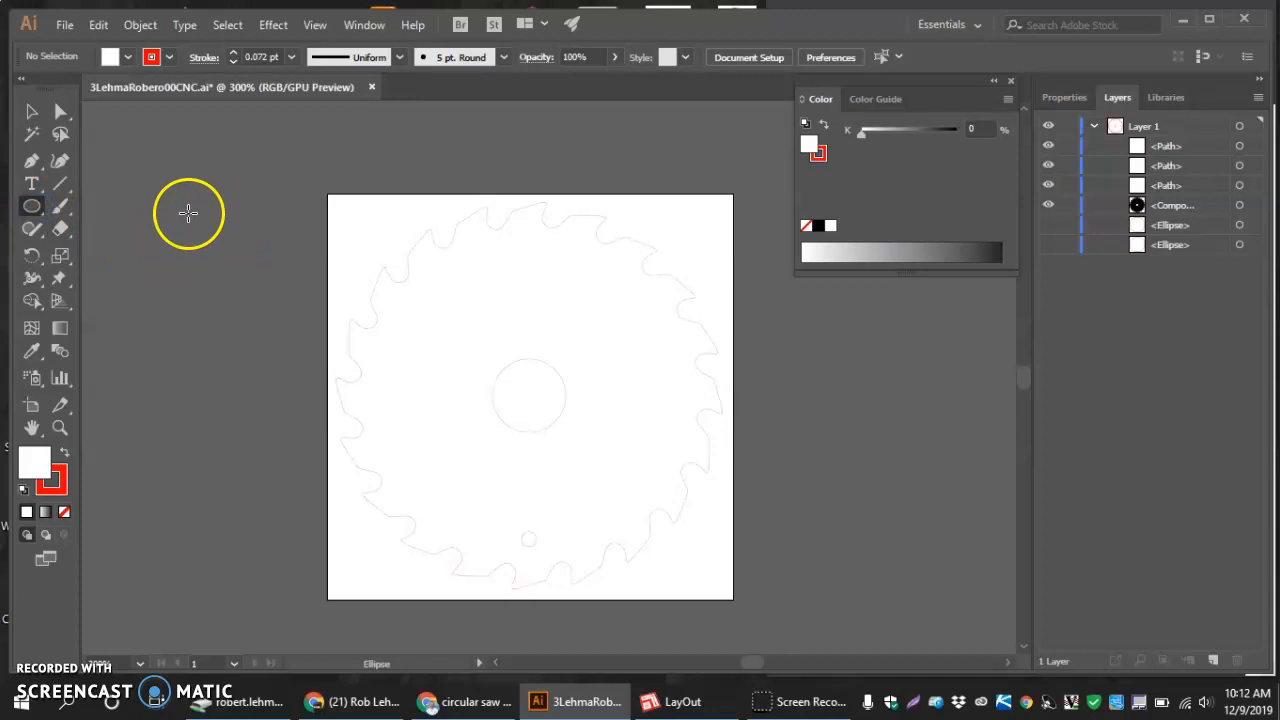
mouse_move(210, 228)
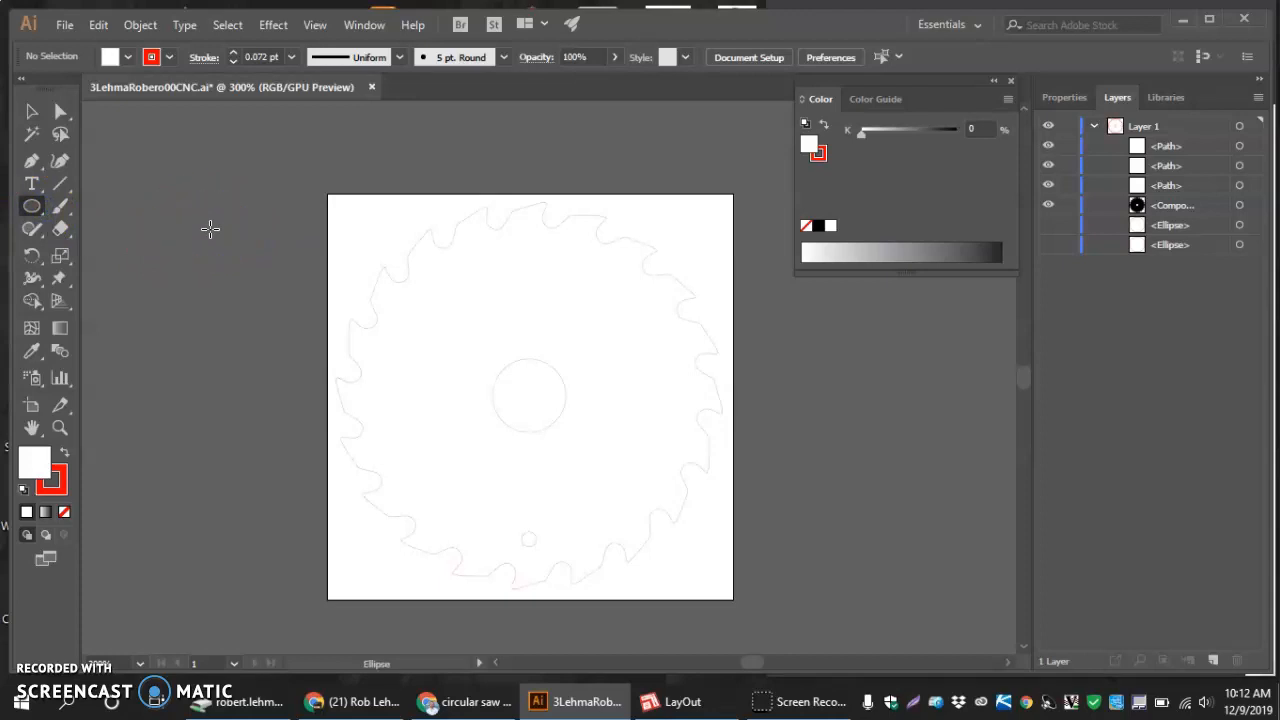
- Draw a 0.125 in by 0.125 in circle with the Ellipse tool
click(212, 235)
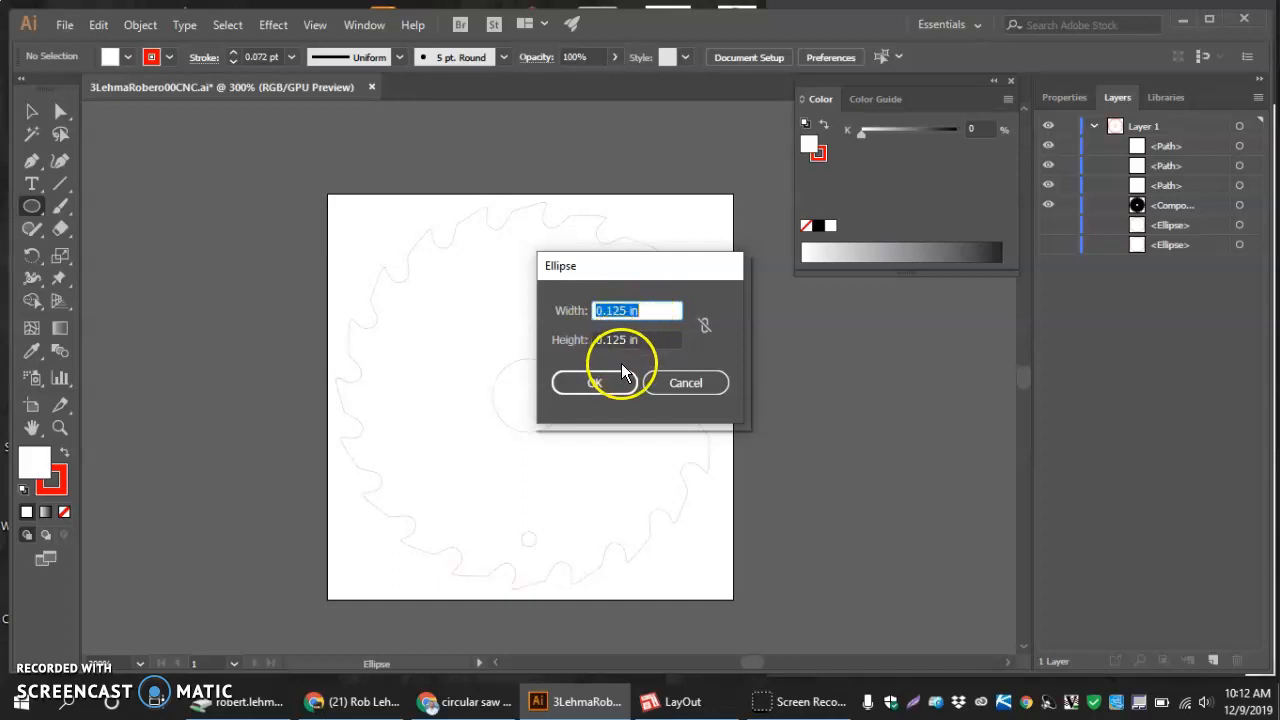
click(593, 382)
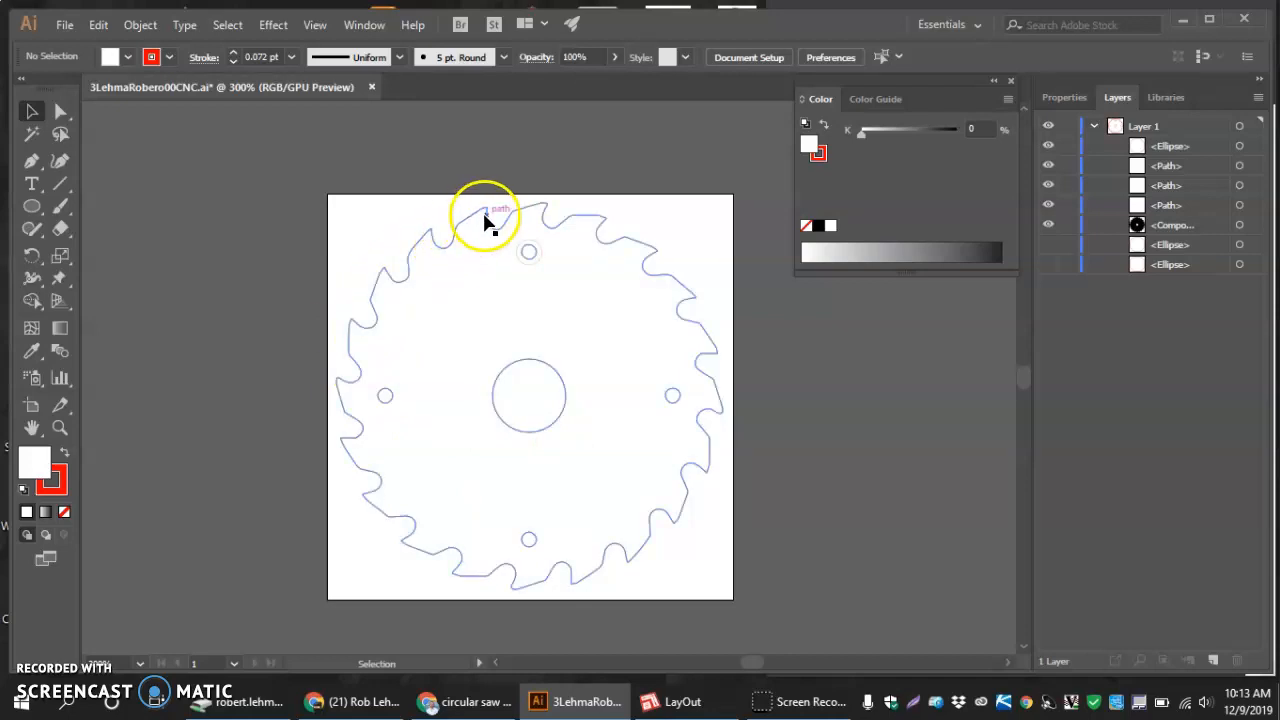
mouse_move(518, 222)
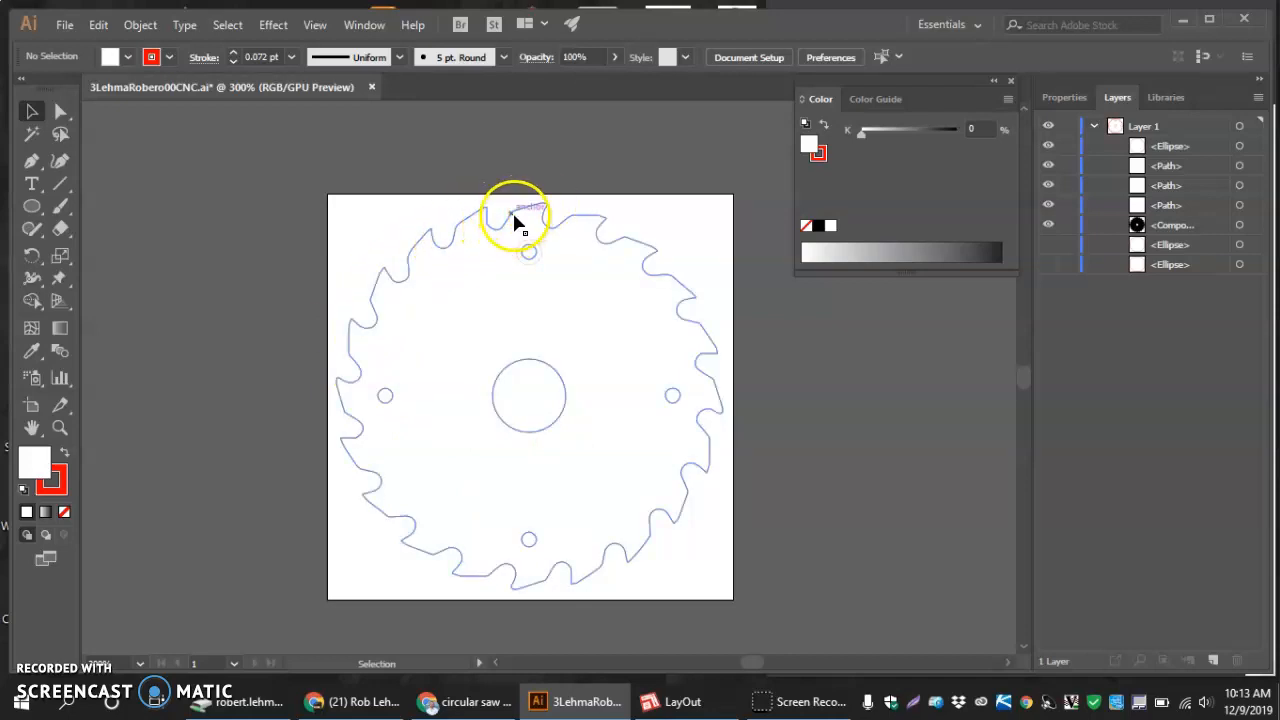